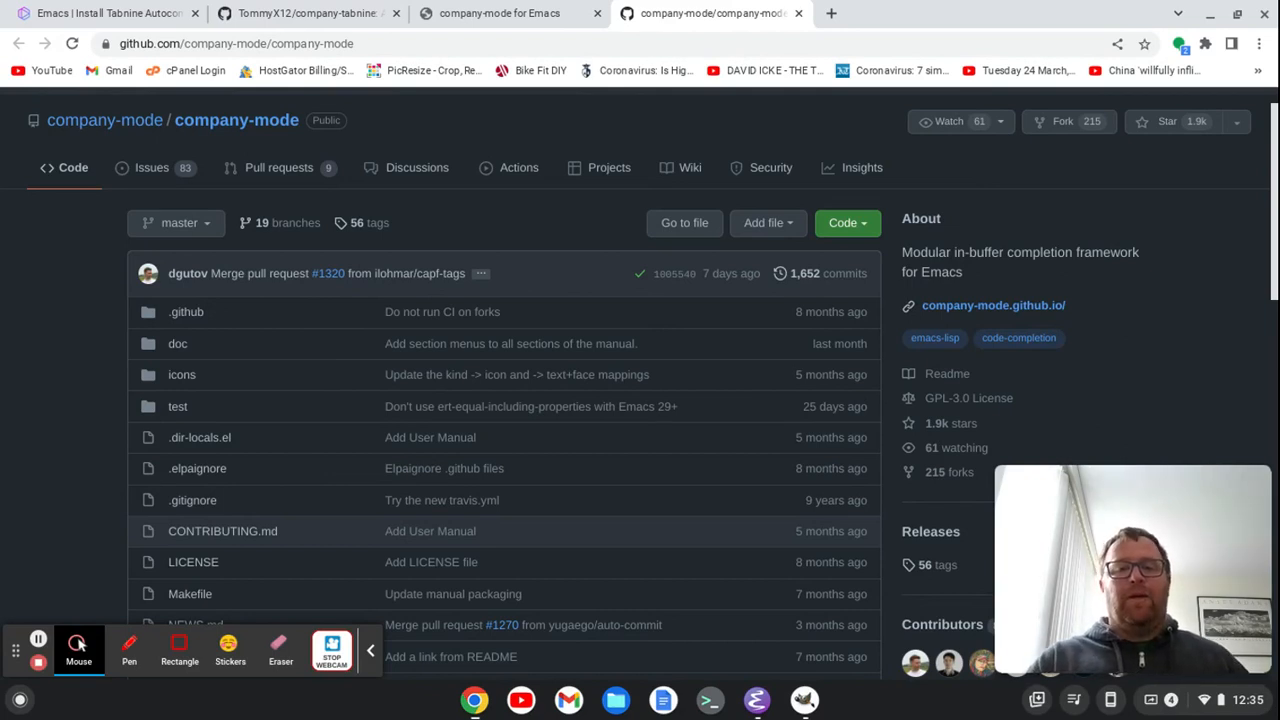
Copy the company-mode repository's HTTPS clone address from the green Code menu
click(844, 222)
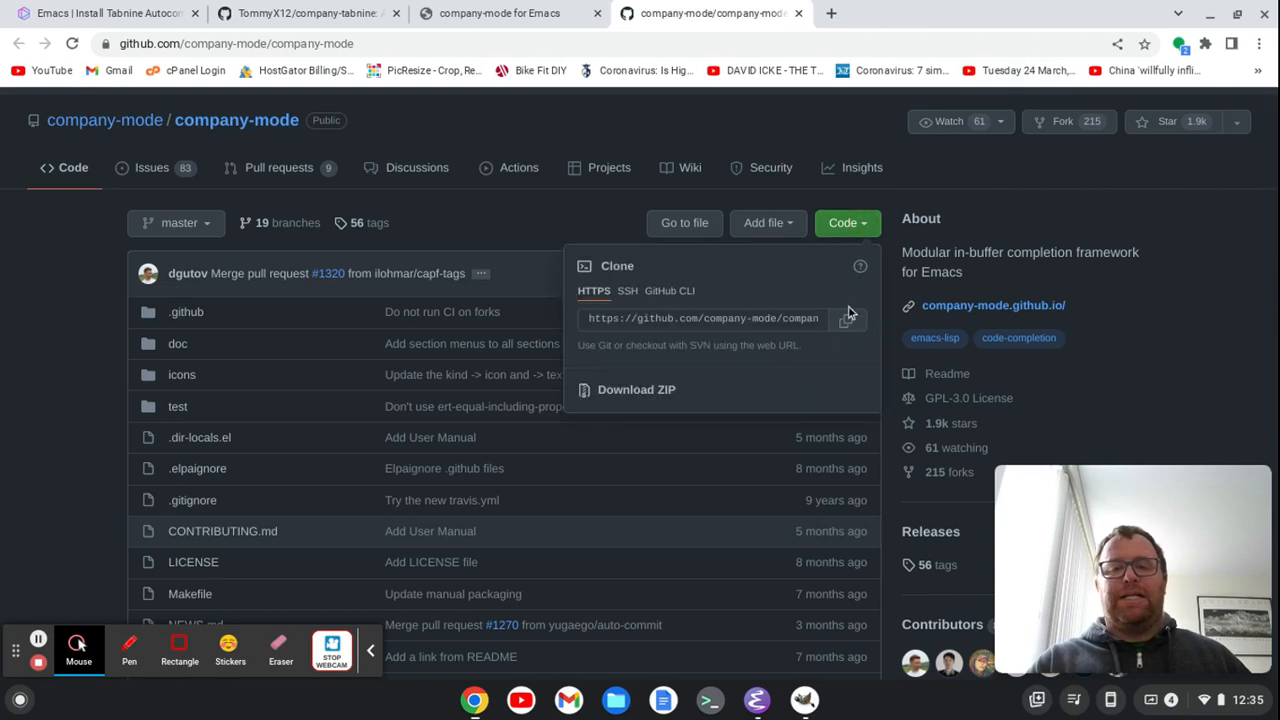
click(848, 318)
text(git)
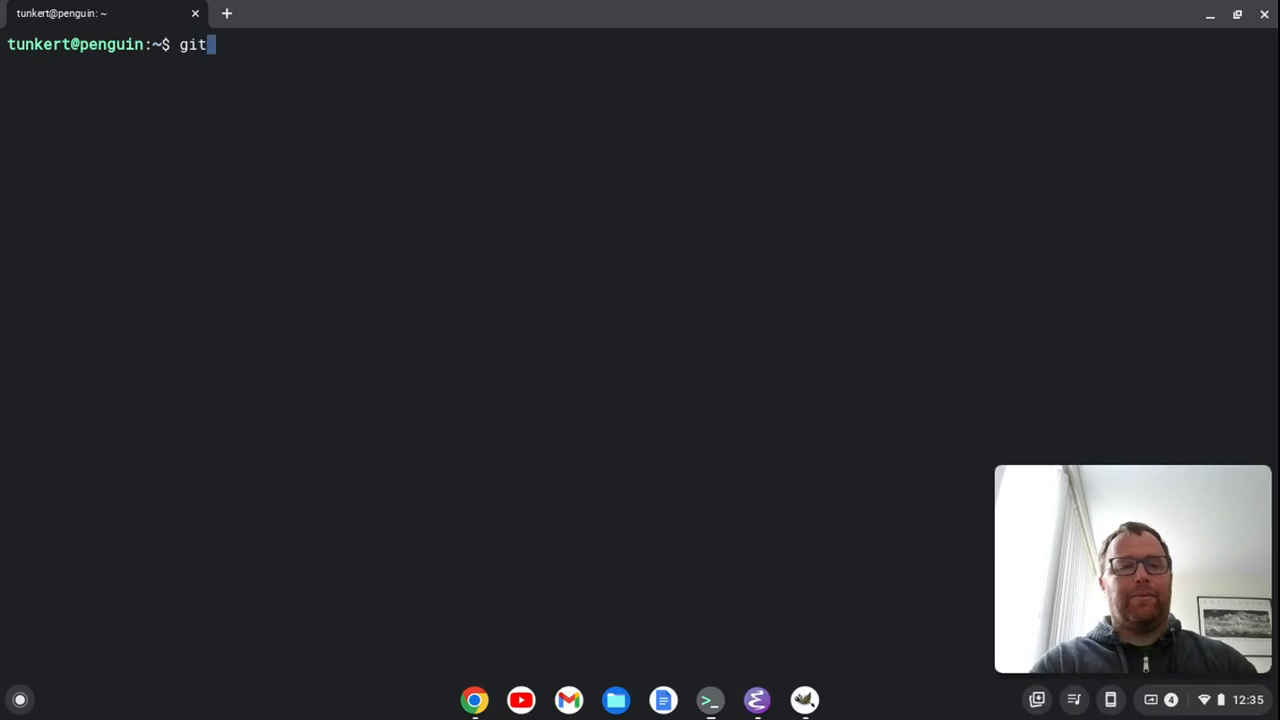
Run git clone of company-mode.git into ~/.emacs.d/packages/company, then switch to Emacs
text(clone)
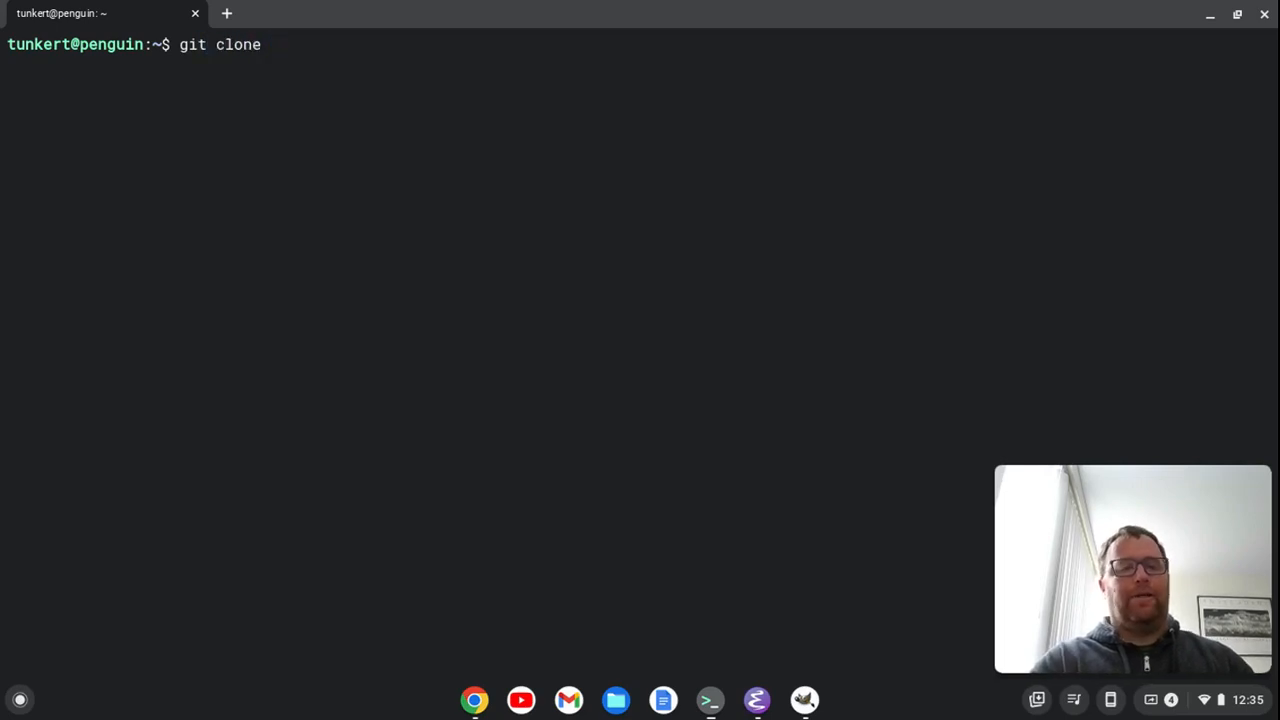
text(https://github.com/company-mode/company-mode.git)
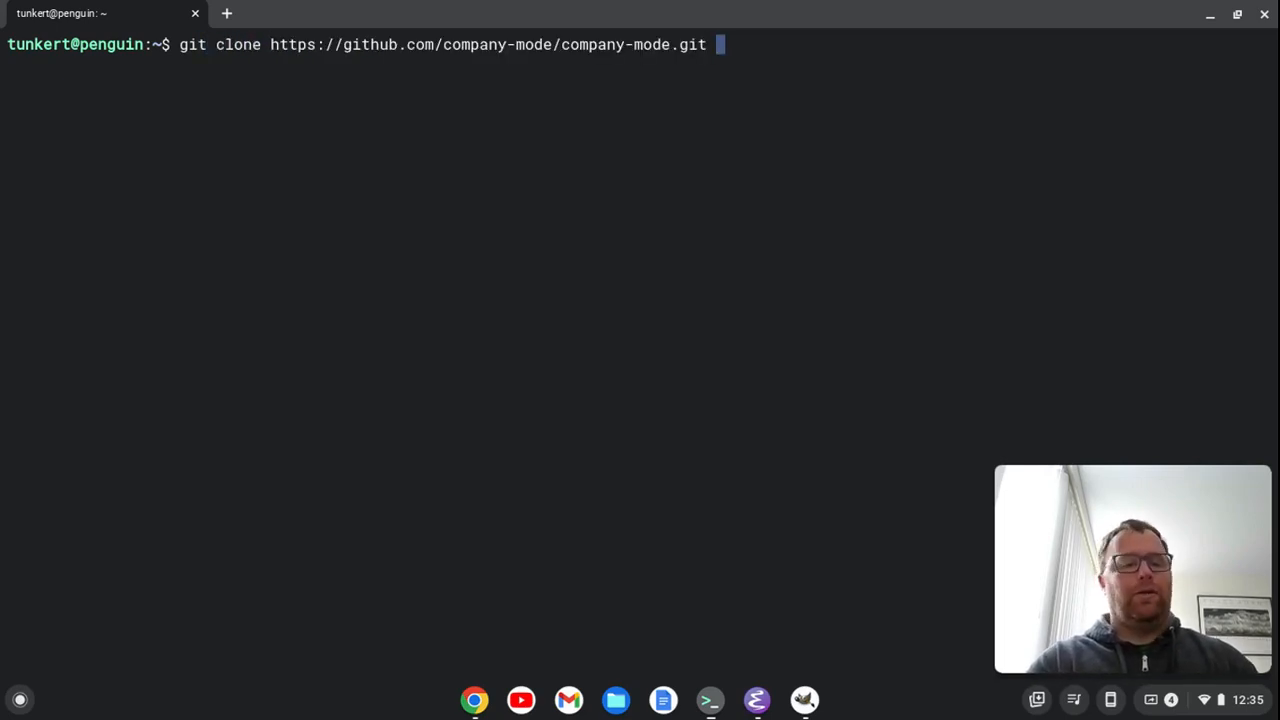
text(~/.emac)
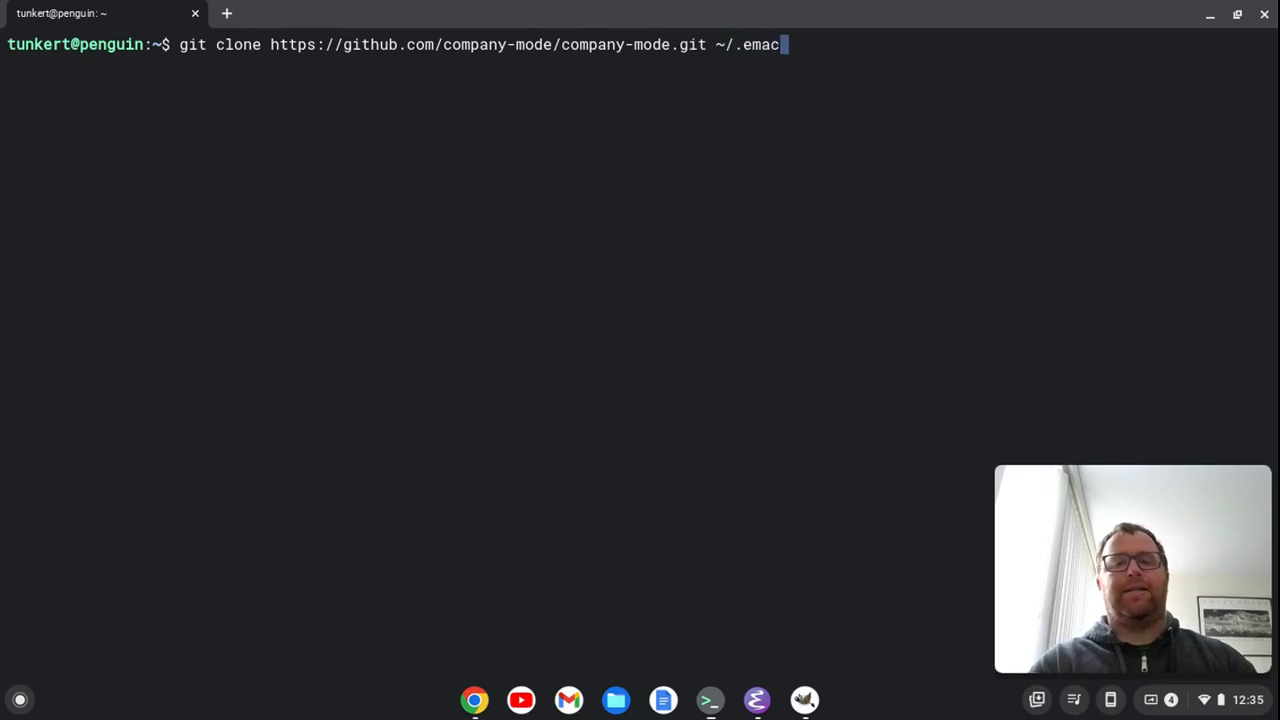
text(s.d/pack)
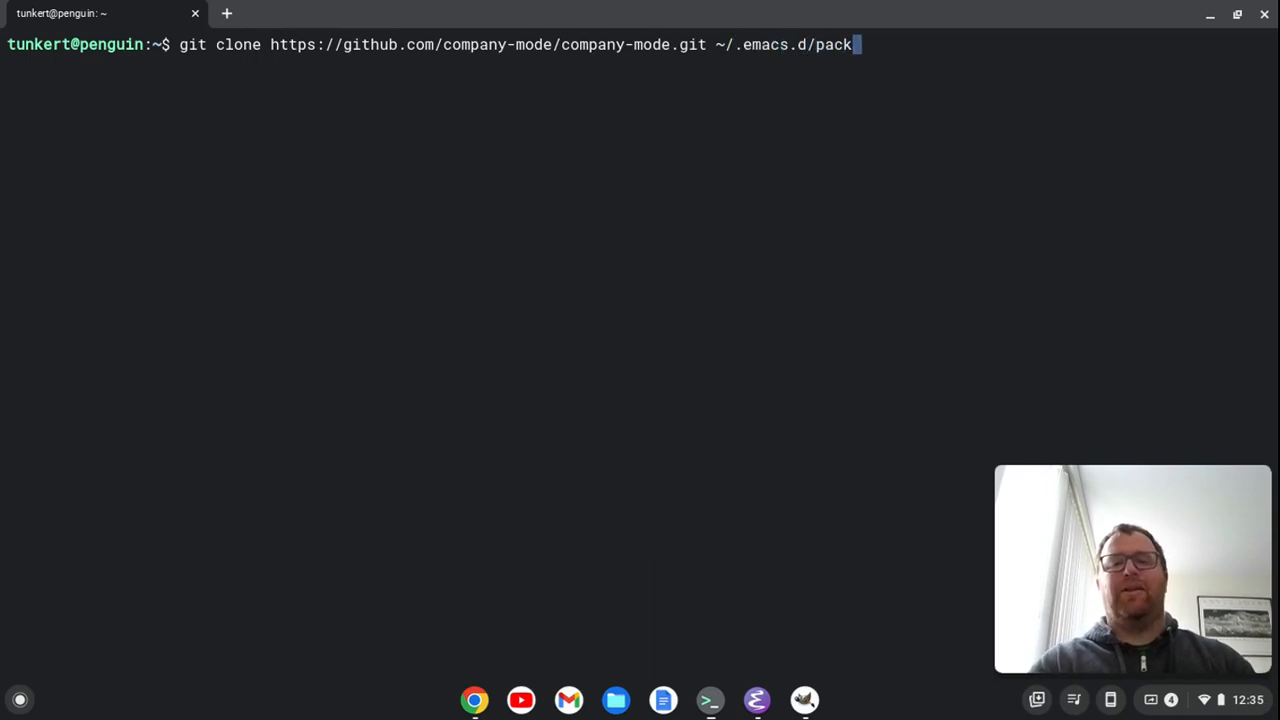
text(ages/)
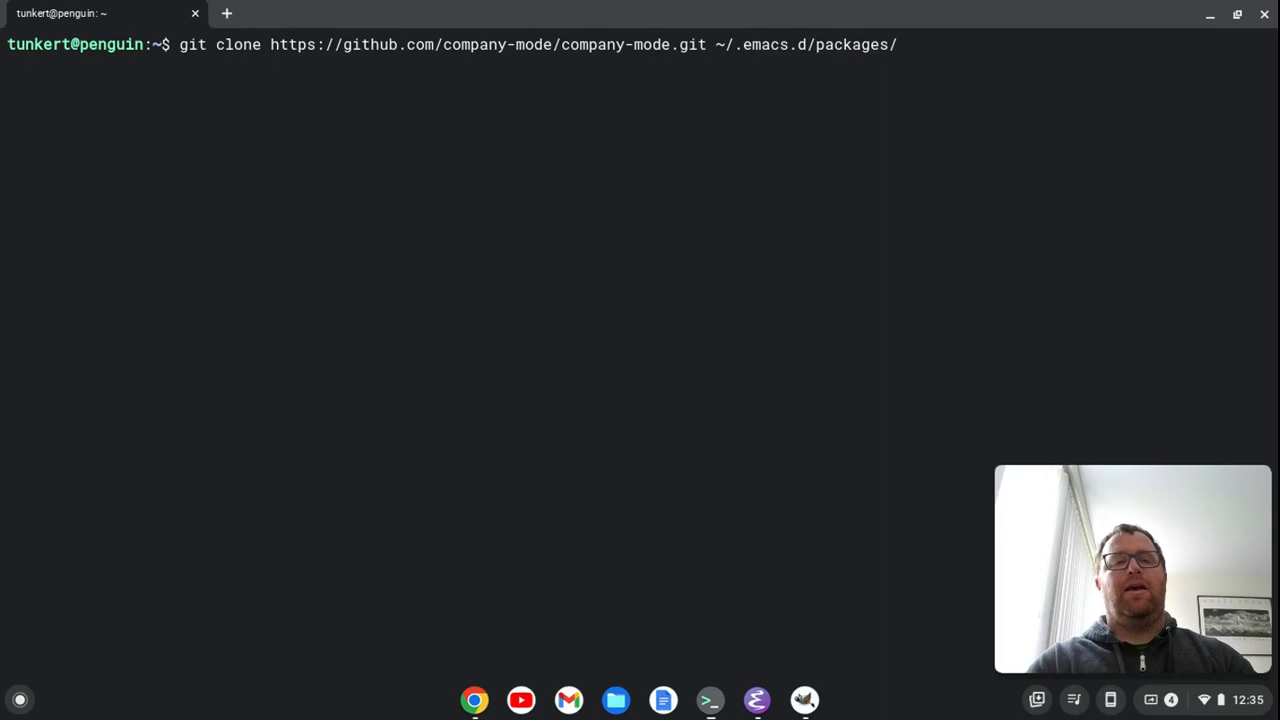
text(company)
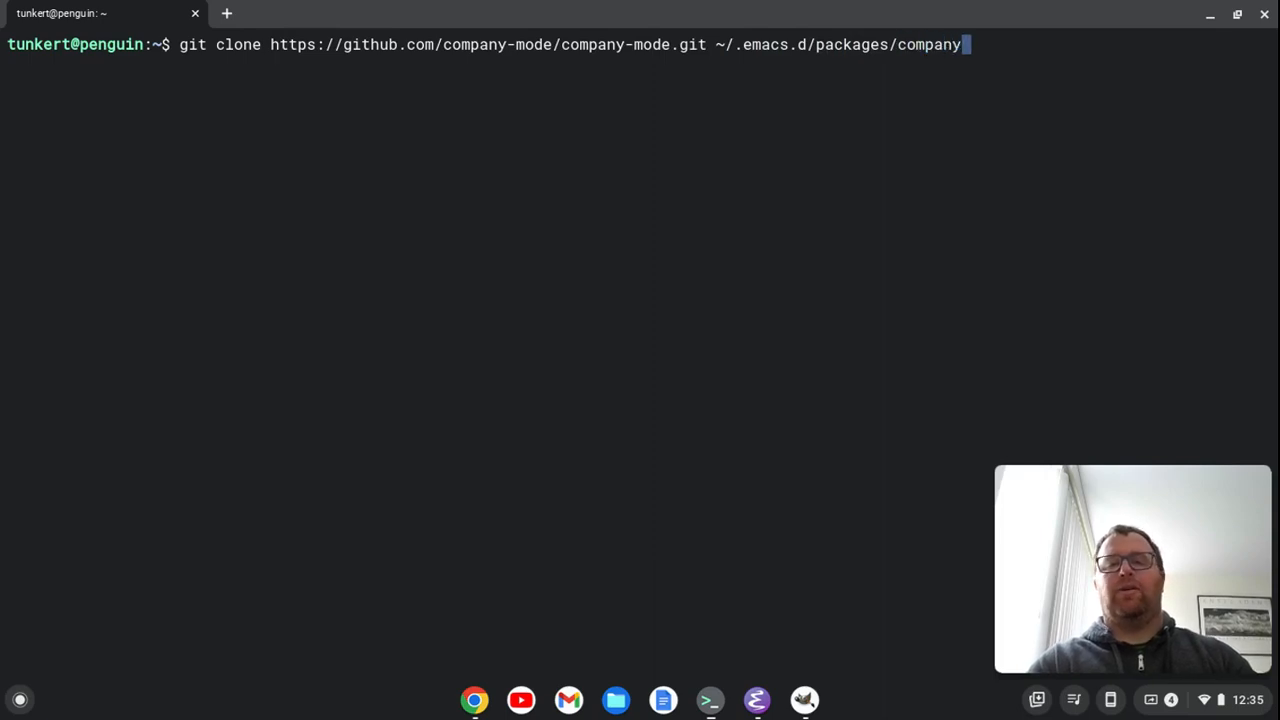
key(Return)
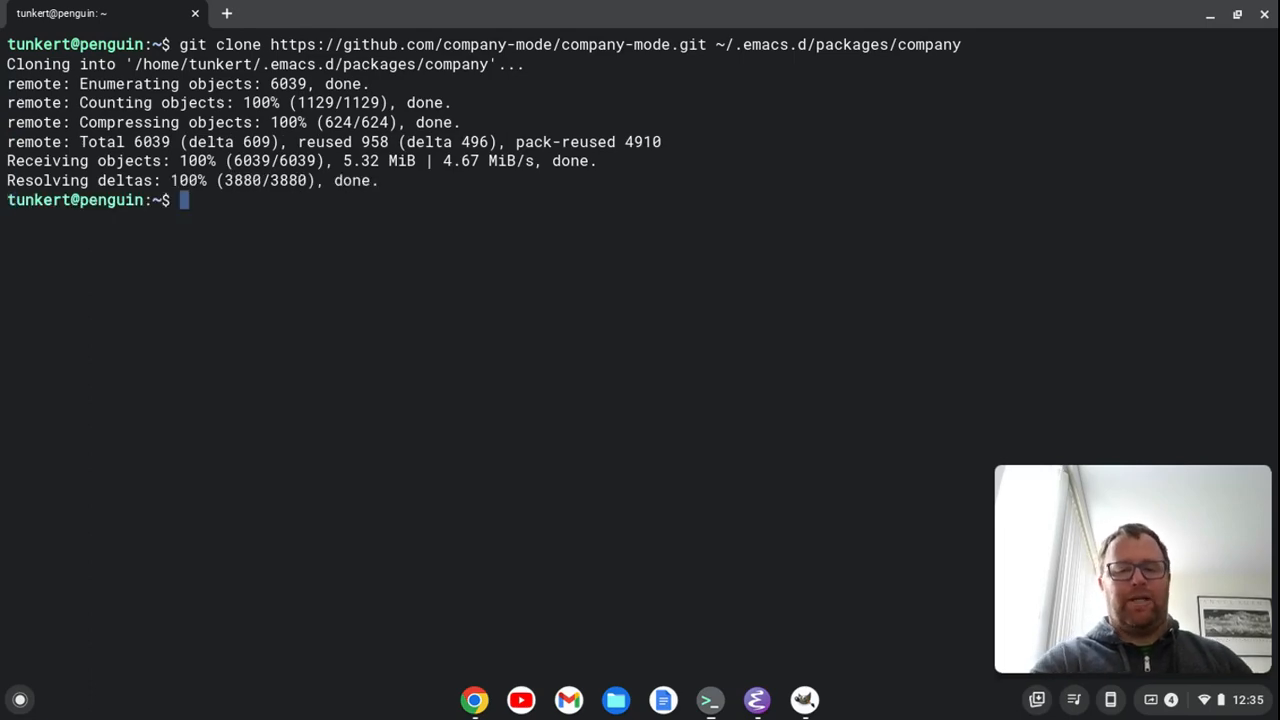
click(756, 700)
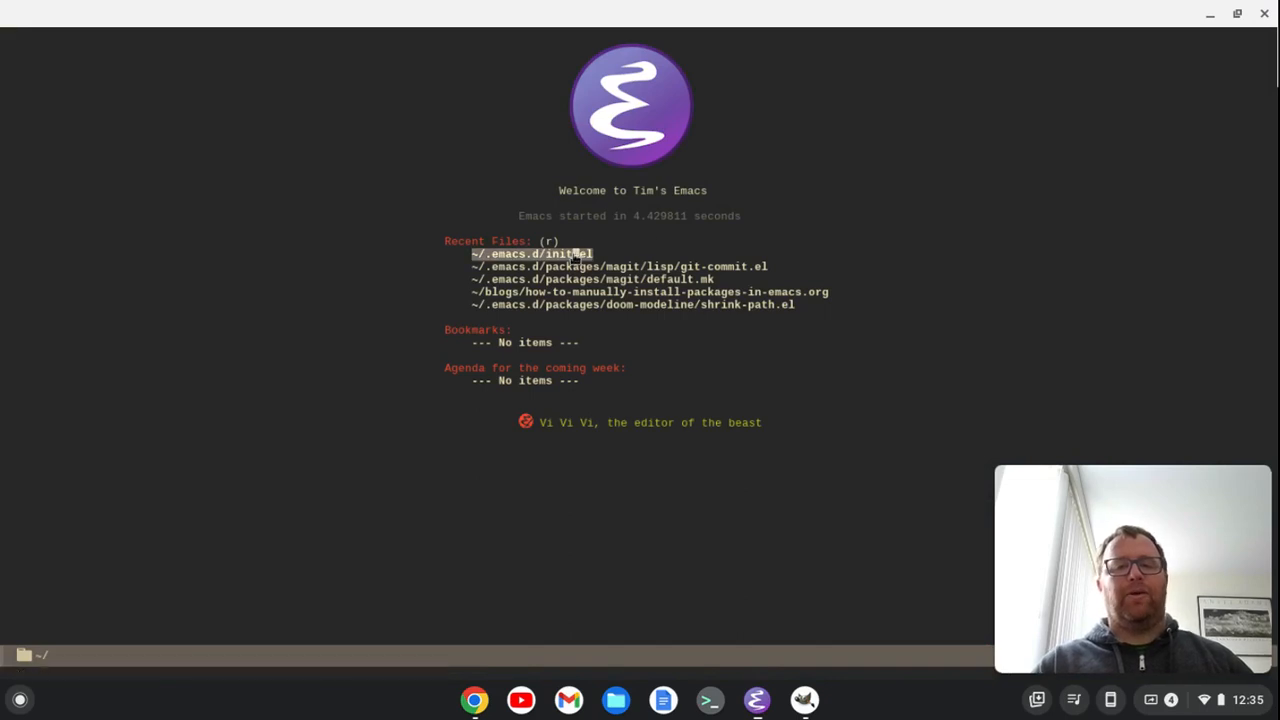
In init.el add (add-to-list 'load-path "~/.emacs.d/packages/company") with a ;; company comment
click(530, 252)
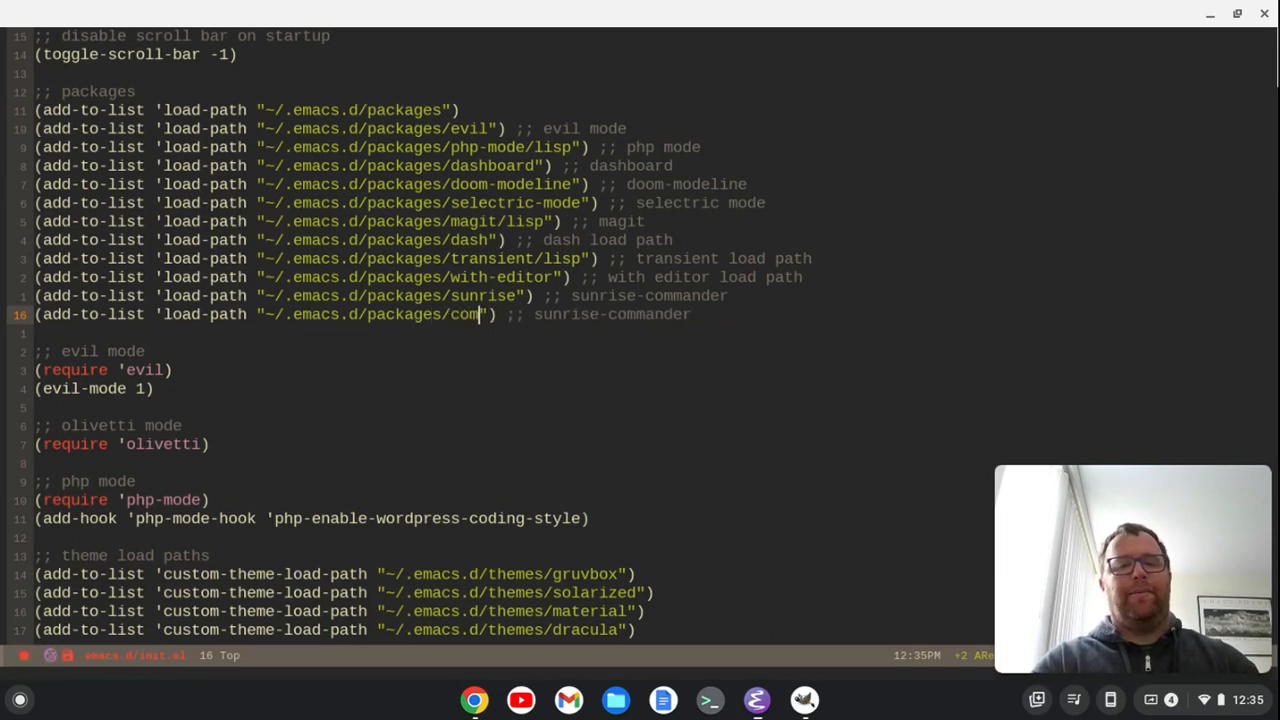
text(pany)
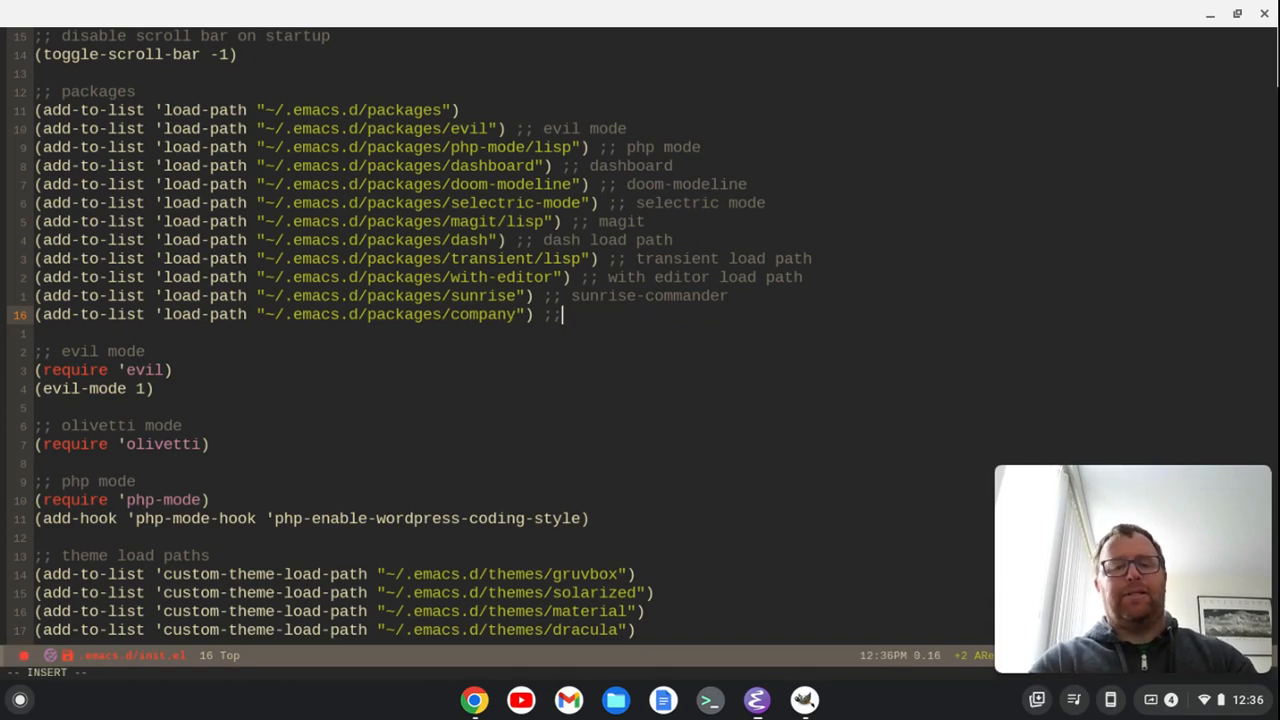
text(comp)
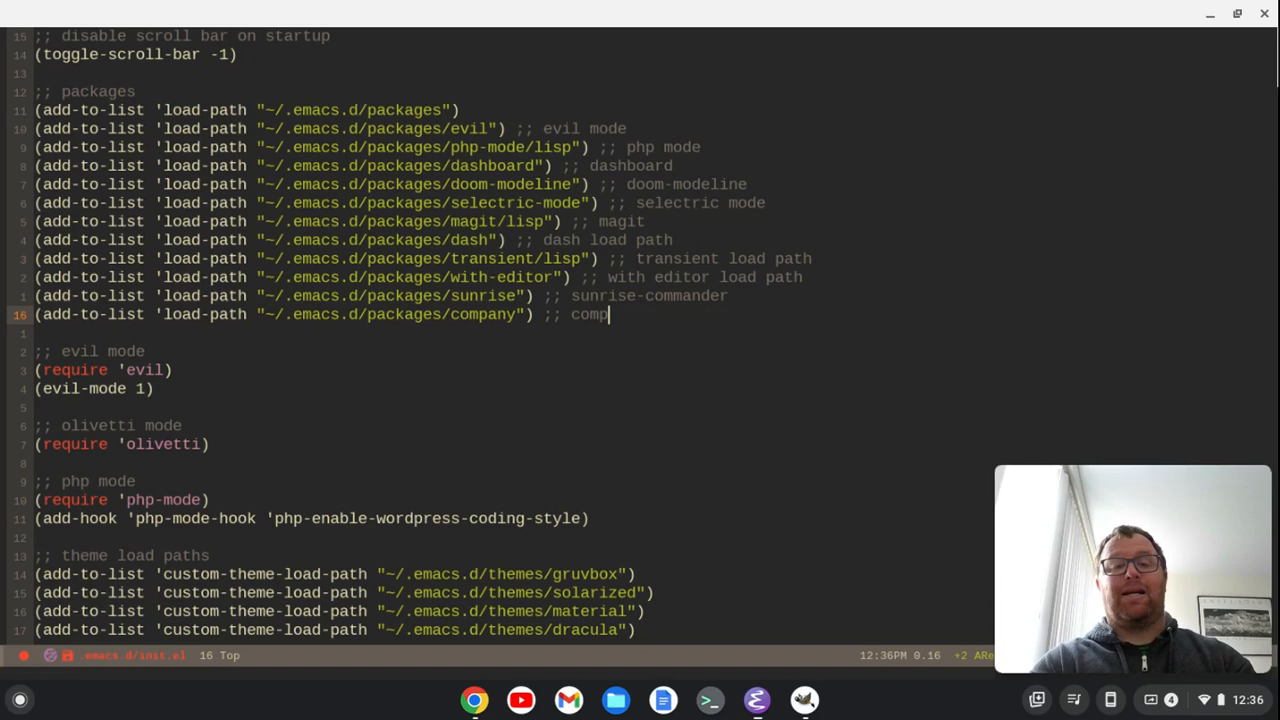
text(any)
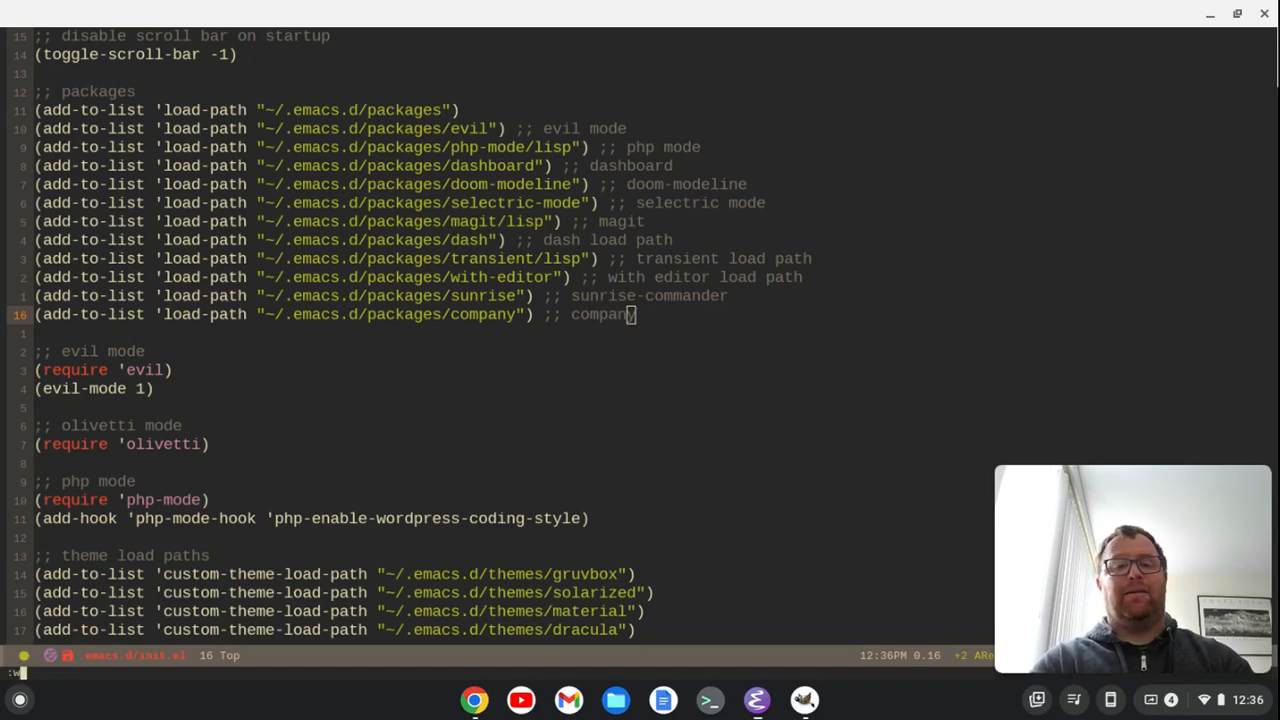
click(474, 700)
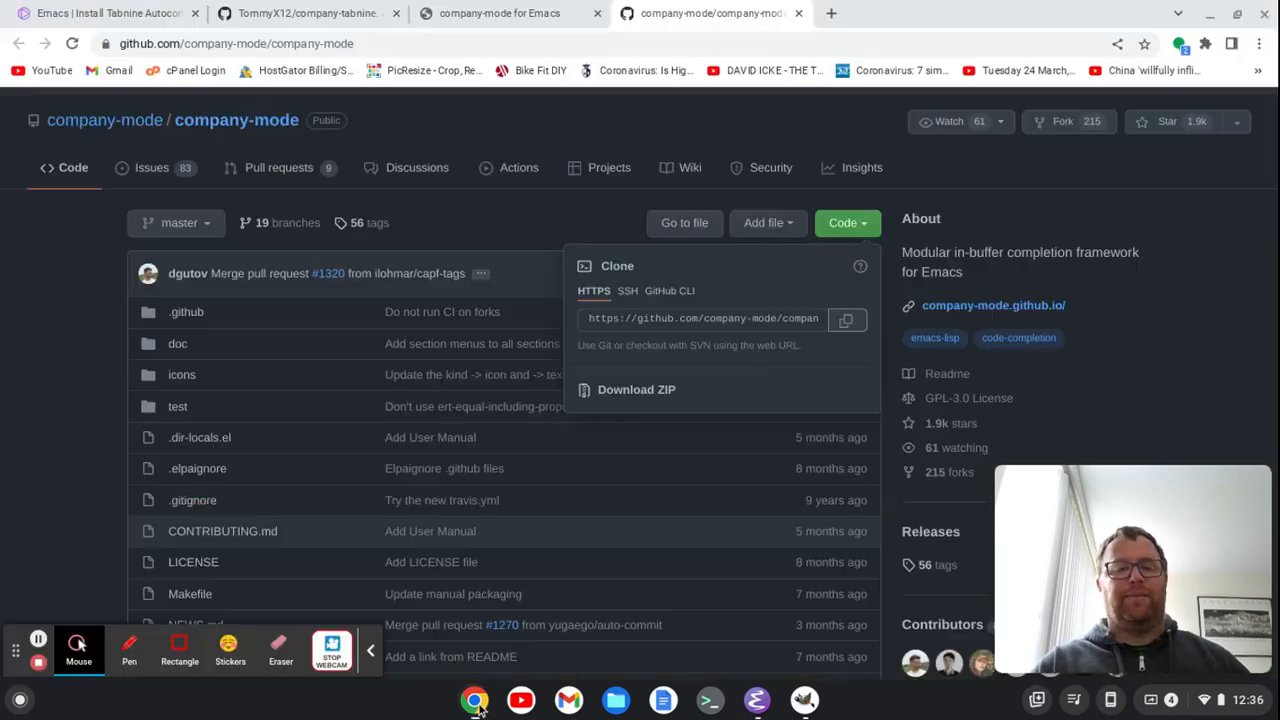
Scroll the company-mode pages to the Usage section's global-company-mode add-hook line
scroll(down, 3)
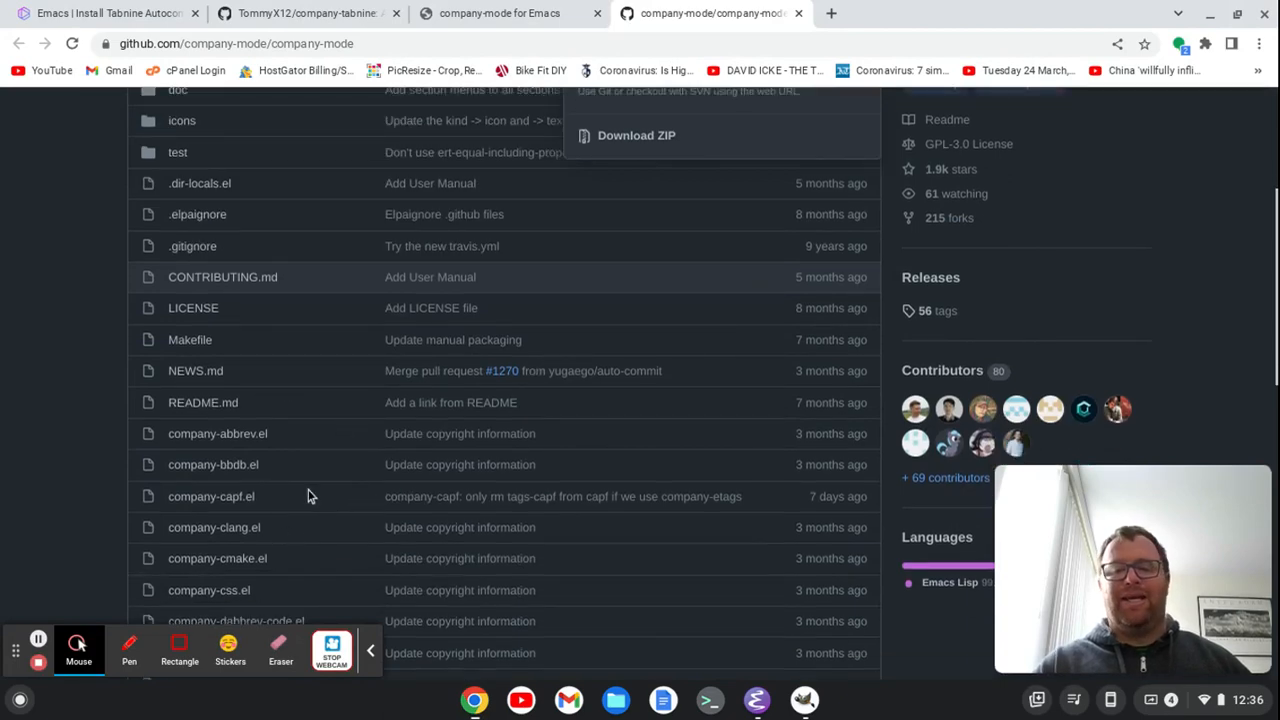
scroll(up, 3)
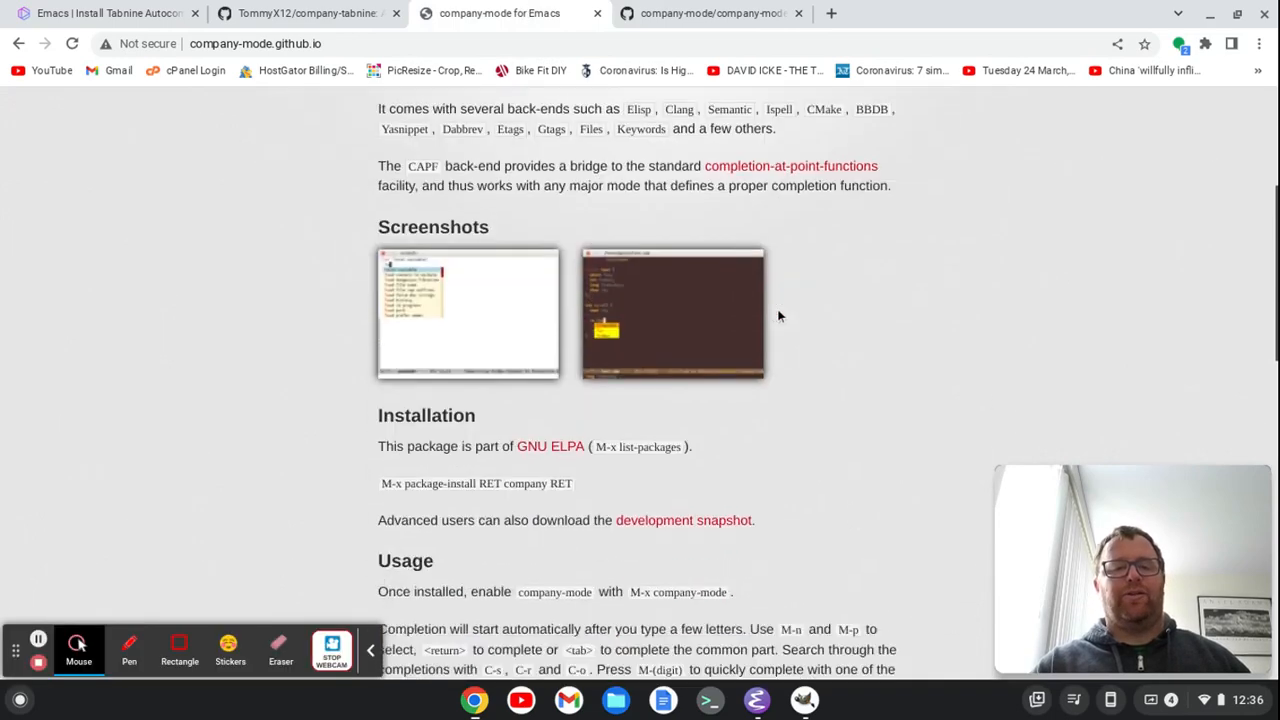
scroll(down, 3)
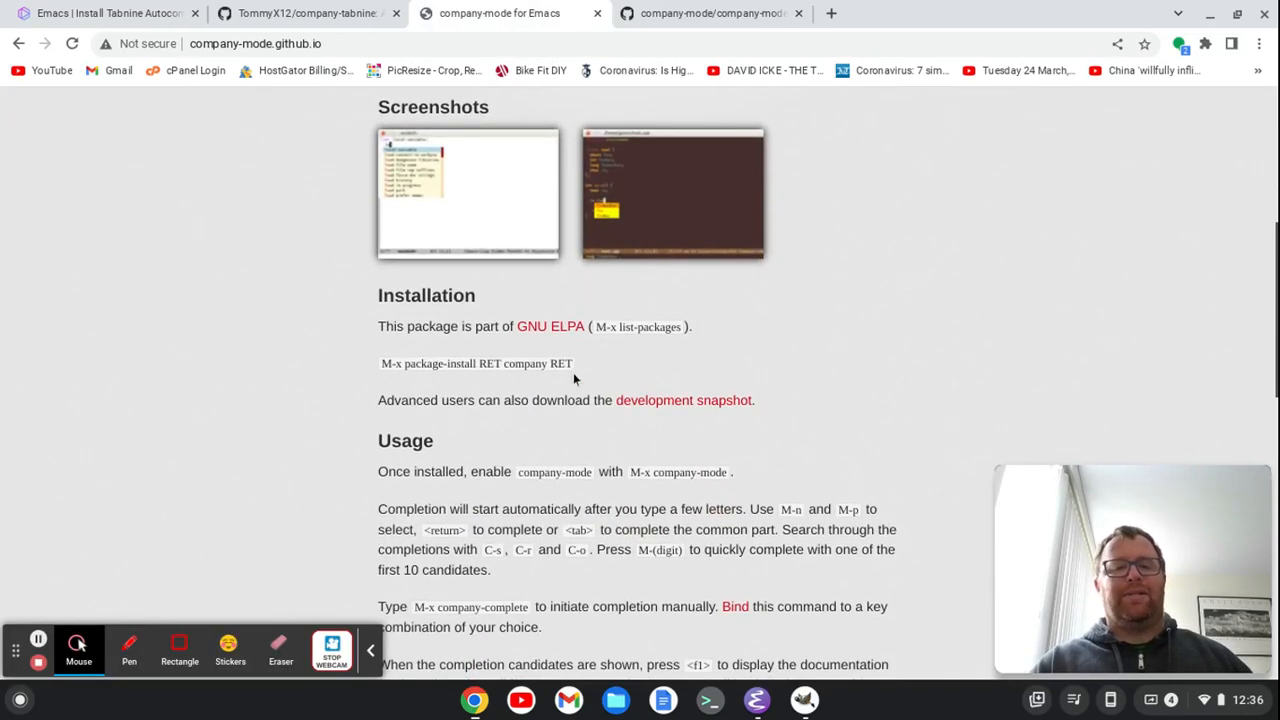
scroll(down, 3)
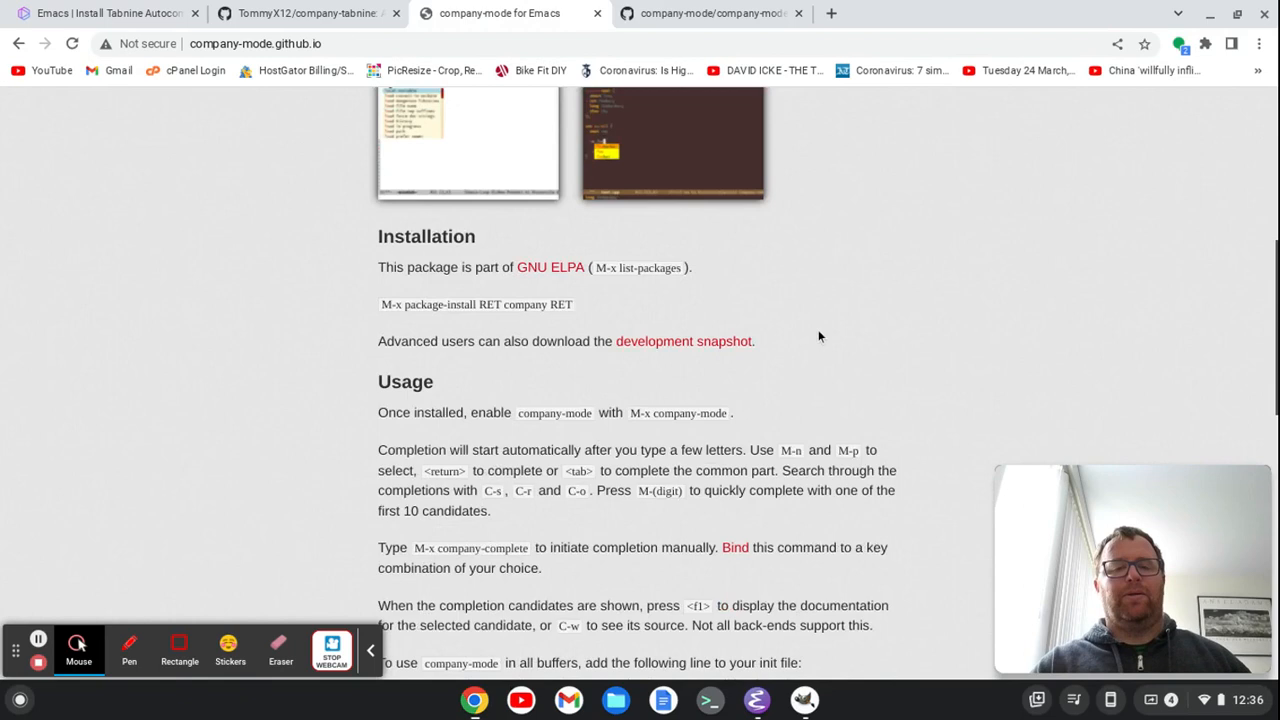
scroll(down, 3)
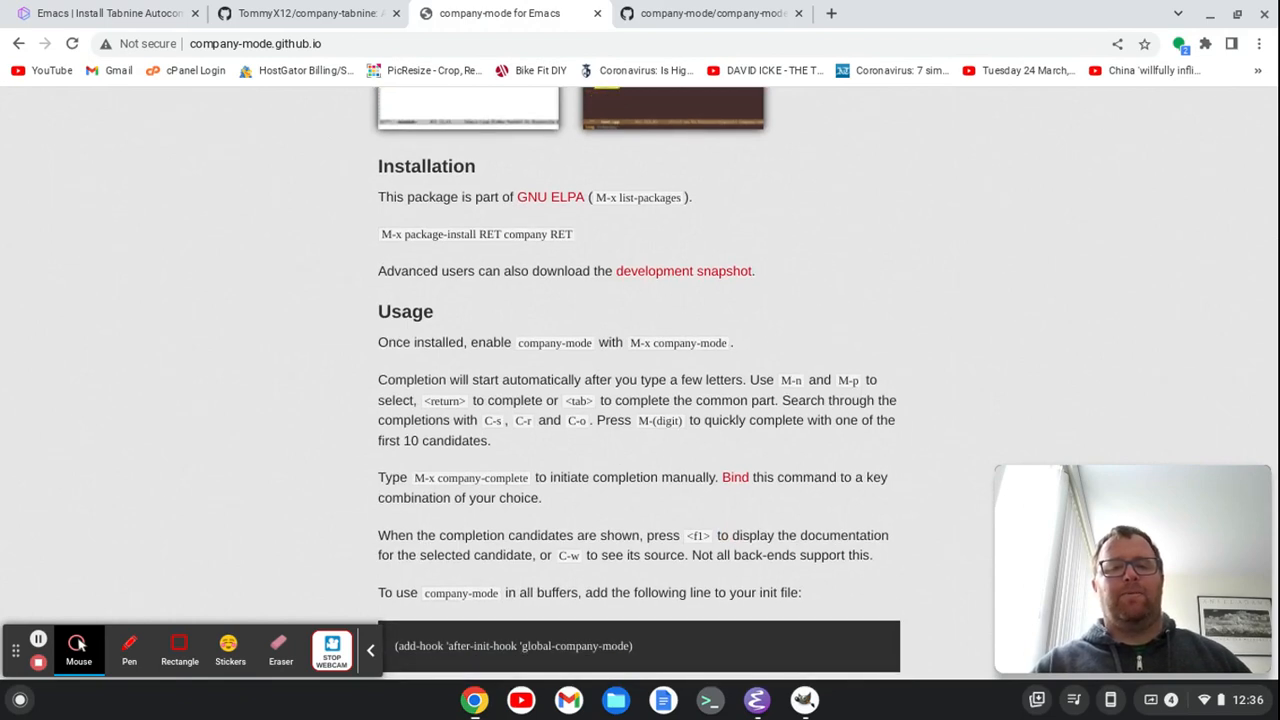
scroll(down, 3)
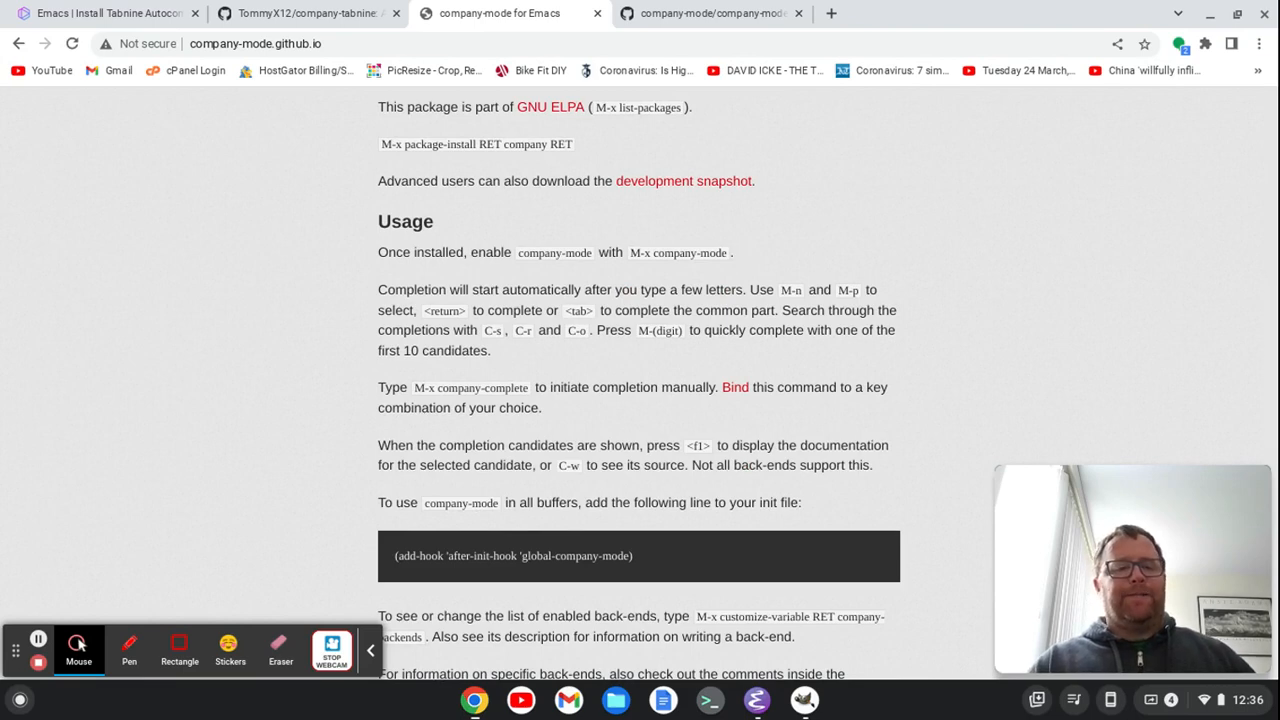
scroll(down, 3)
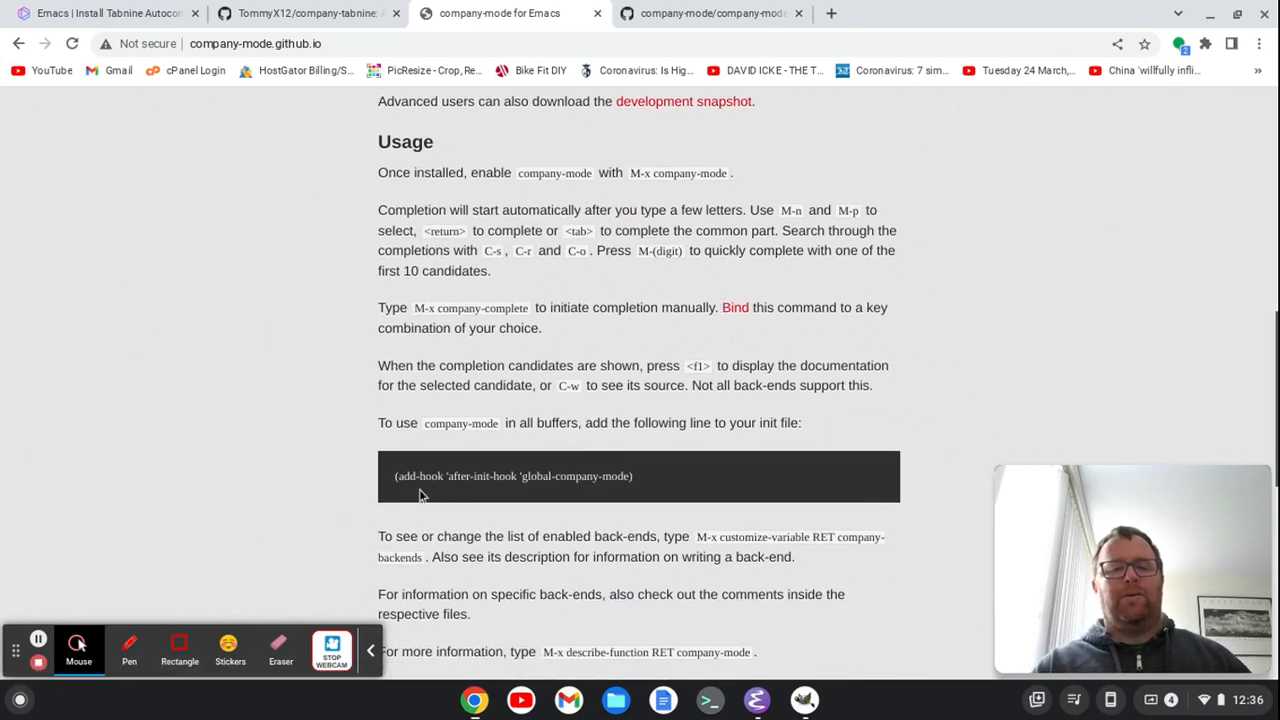
mouse_move(630, 504)
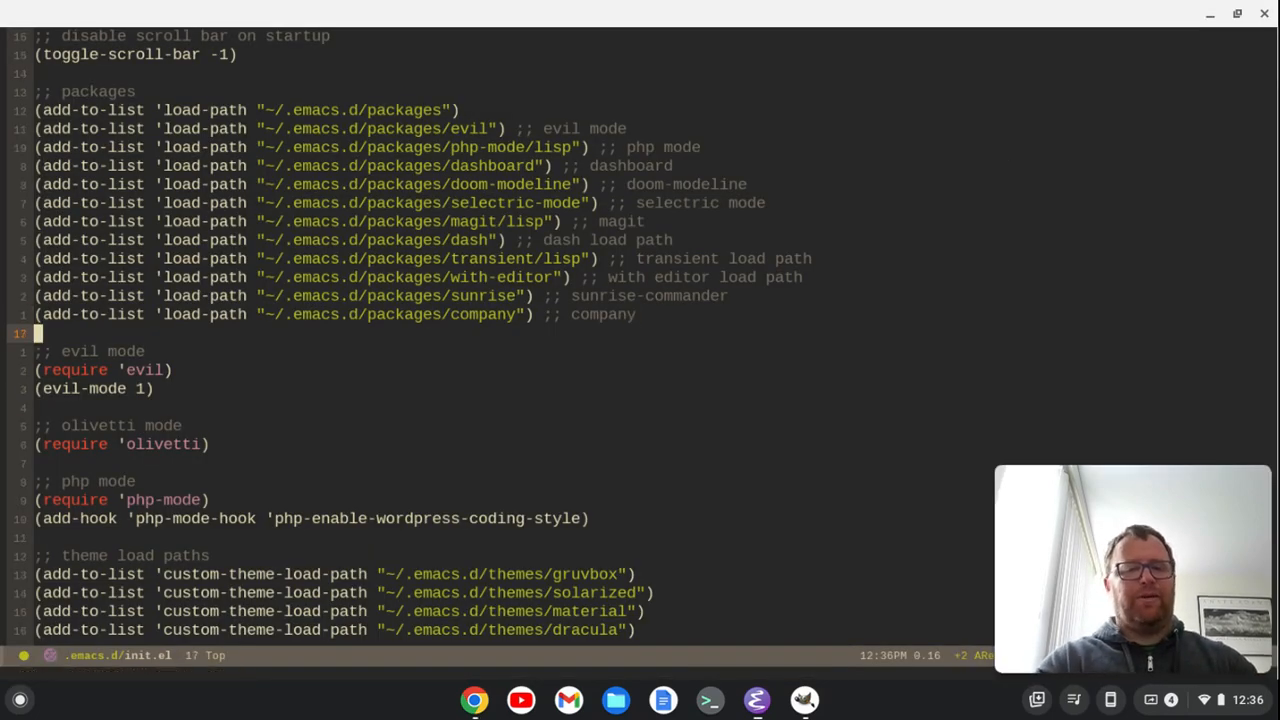
Under ';; company' in init.el add (add-hook 'after-init-hook 'global-company-mode)
scroll(down, 3)
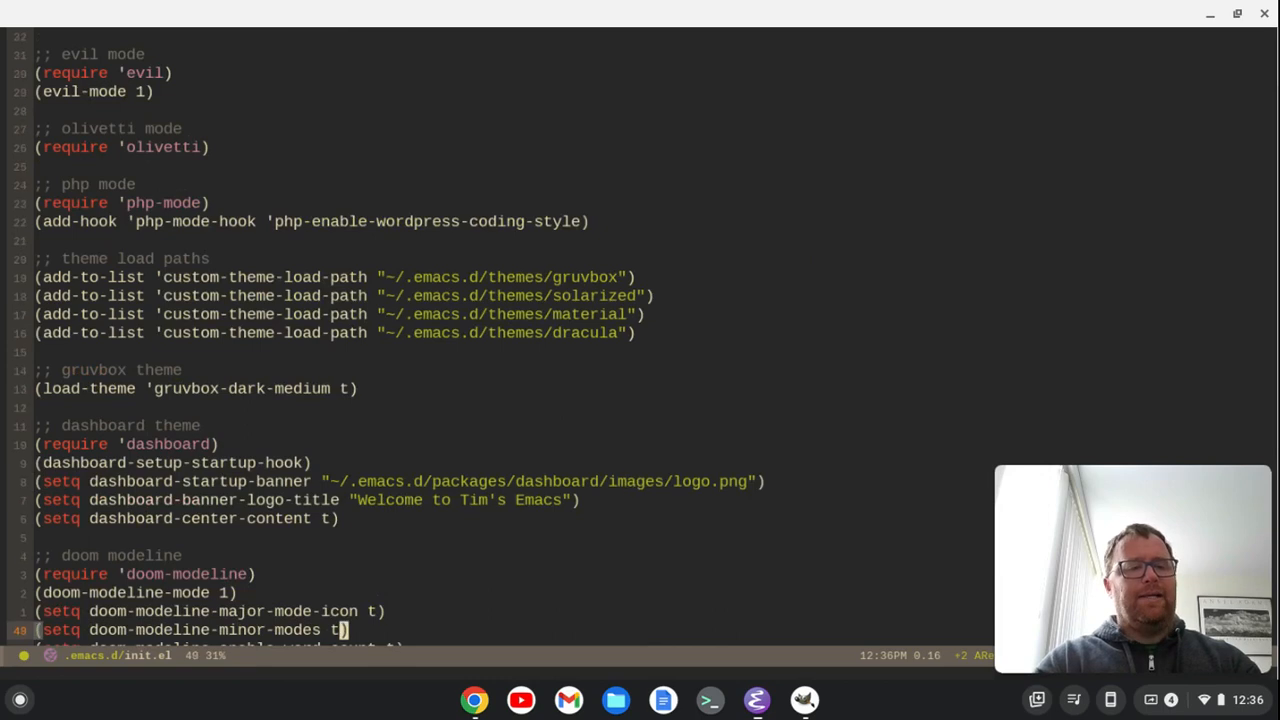
scroll(down, 3)
text(;;)
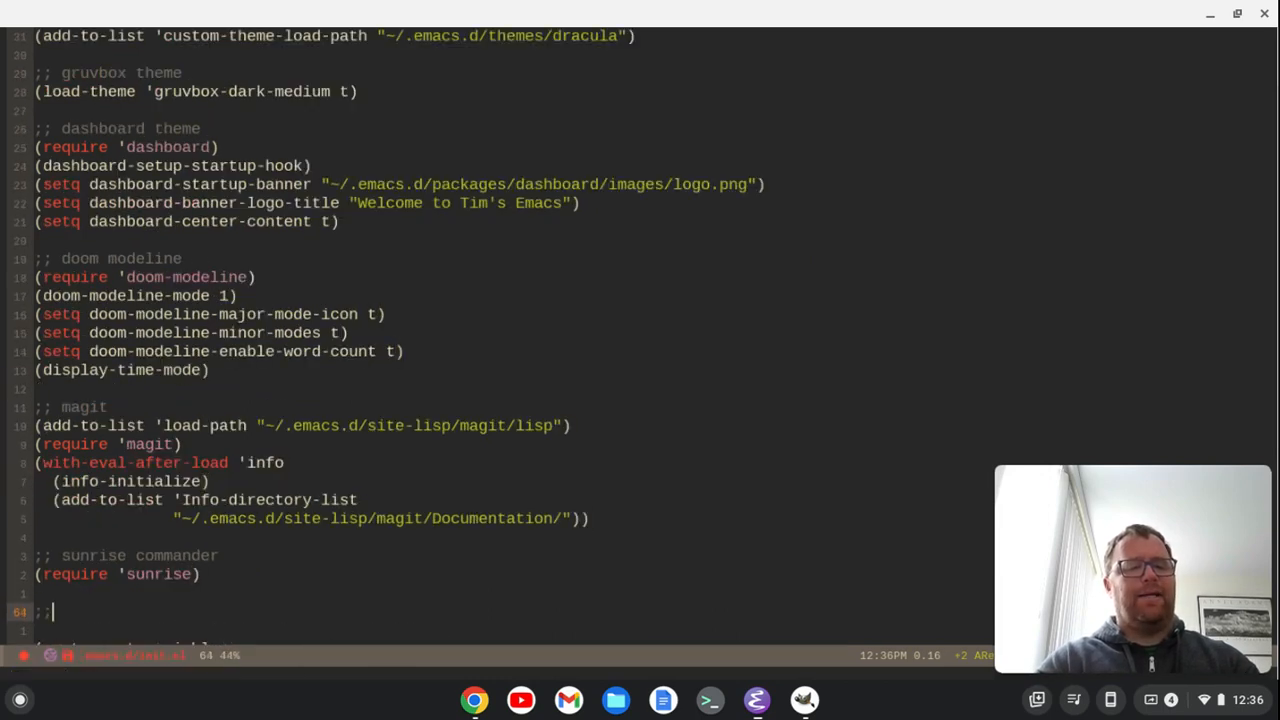
scroll(down, 3)
text( company)
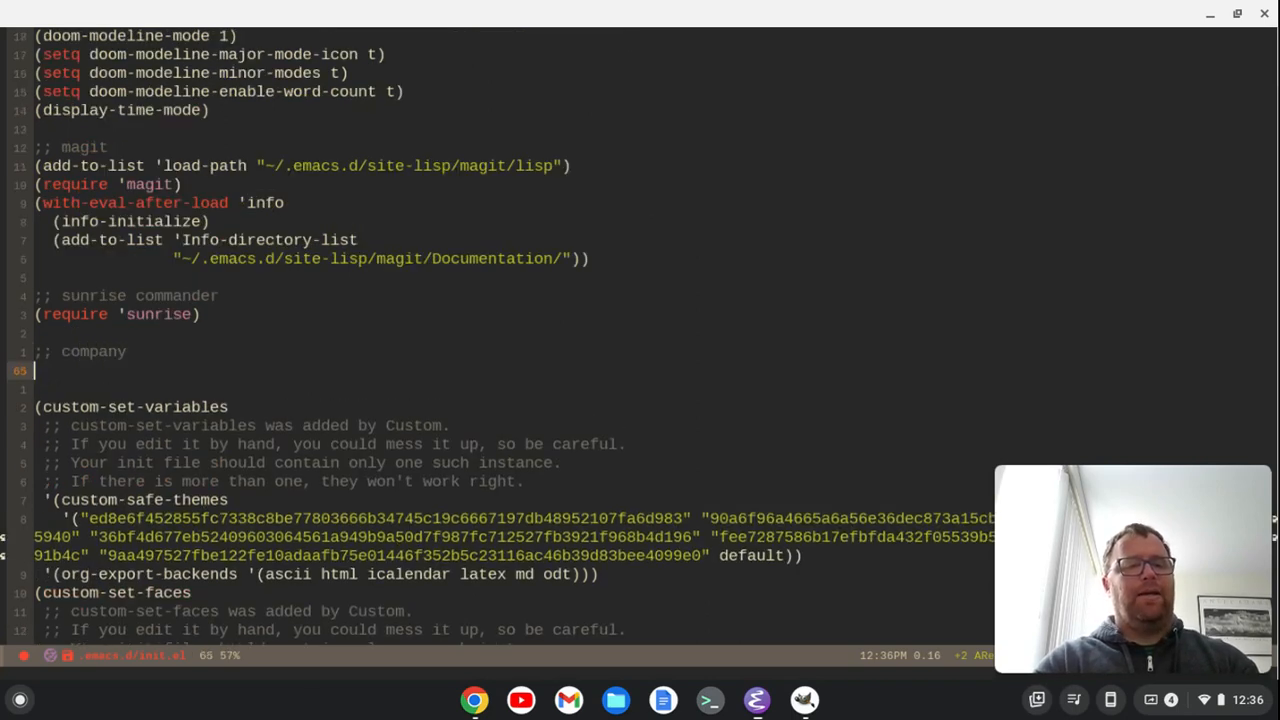
text((add-hook 'after-init-hook 'global-company-mode))
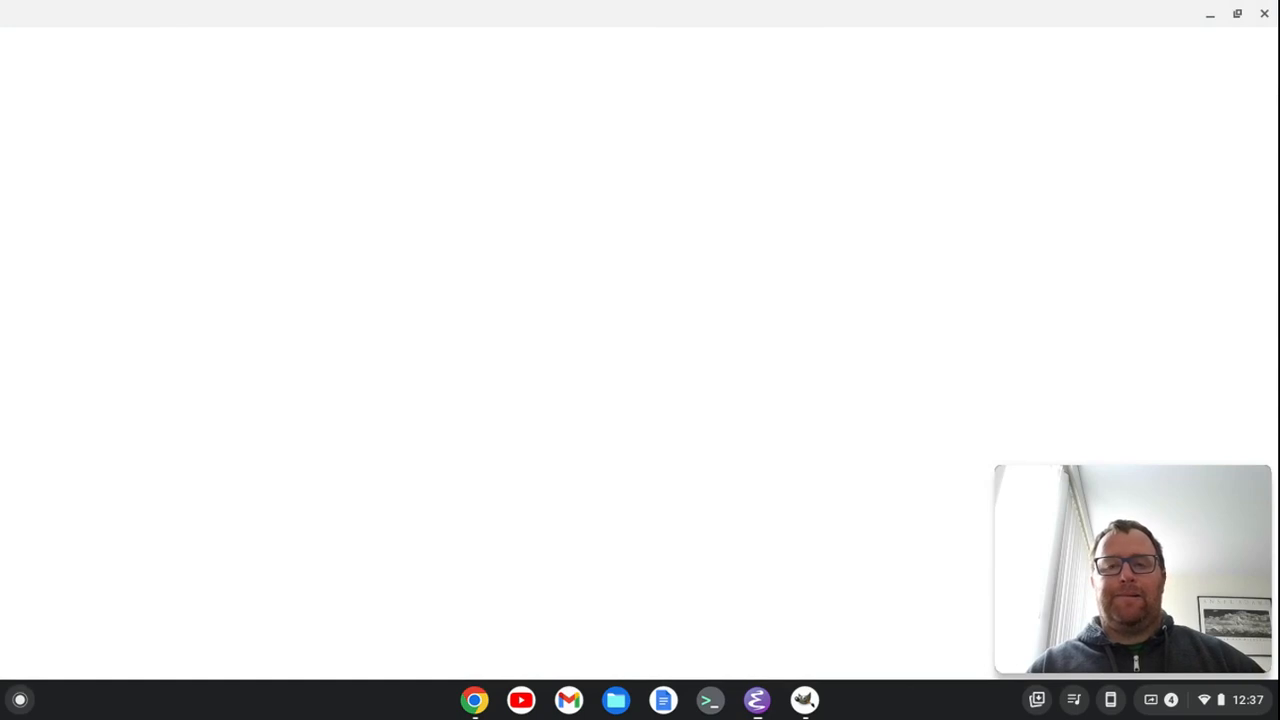
Relaunch Emacs from the shelf; startup reports global-company-mode's function definition is void
click(756, 700)
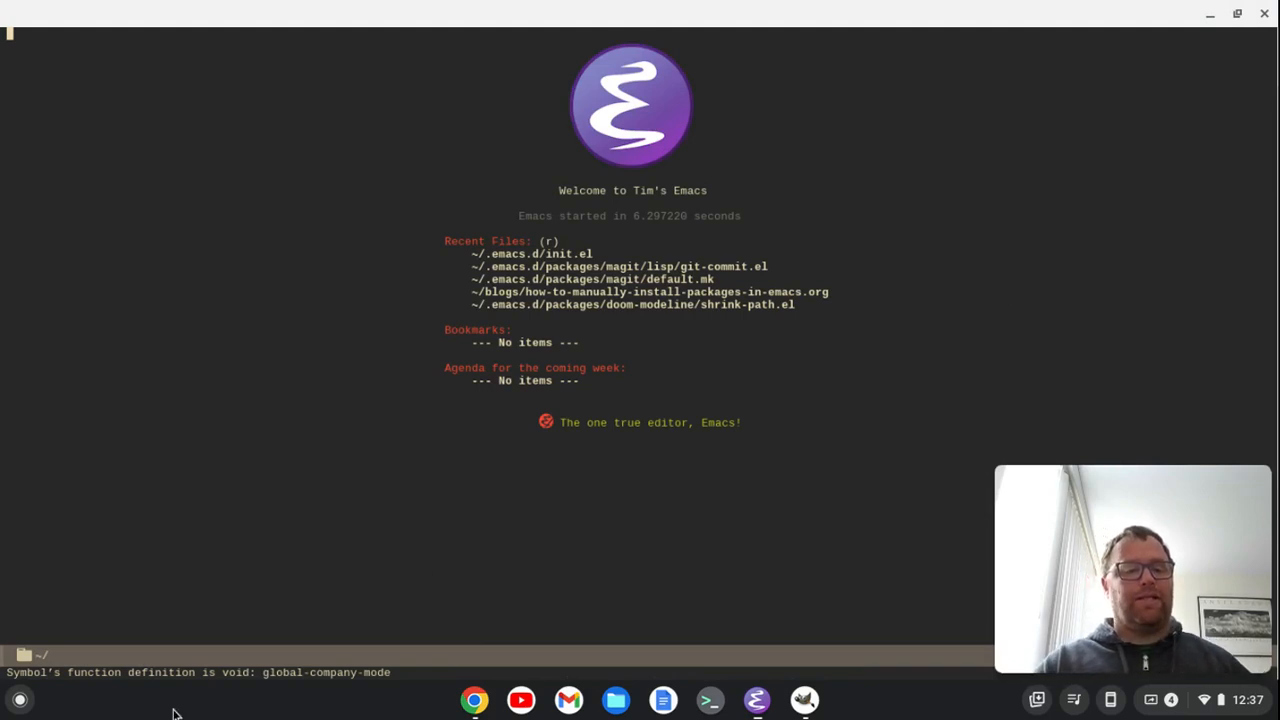
mouse_move(258, 688)
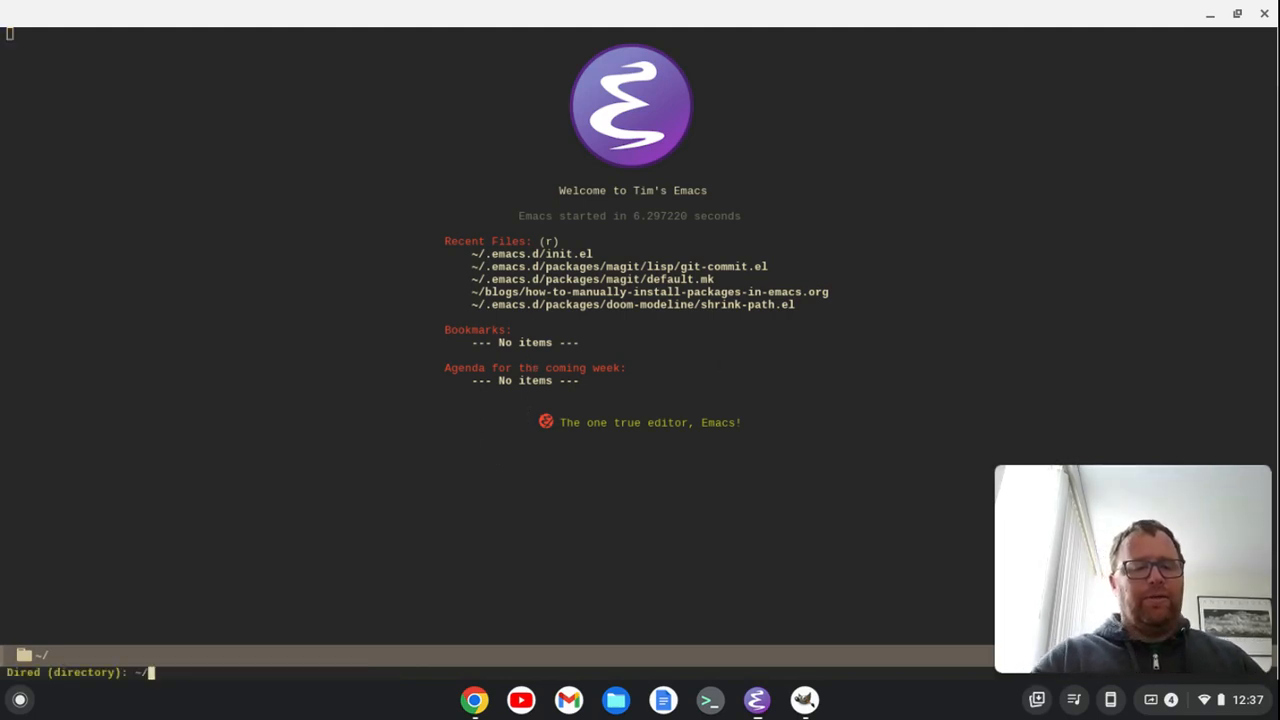
Browse to ~/.emacs.d/packages/company/ via C-x d, open company.el and read its commentary
key(Return)
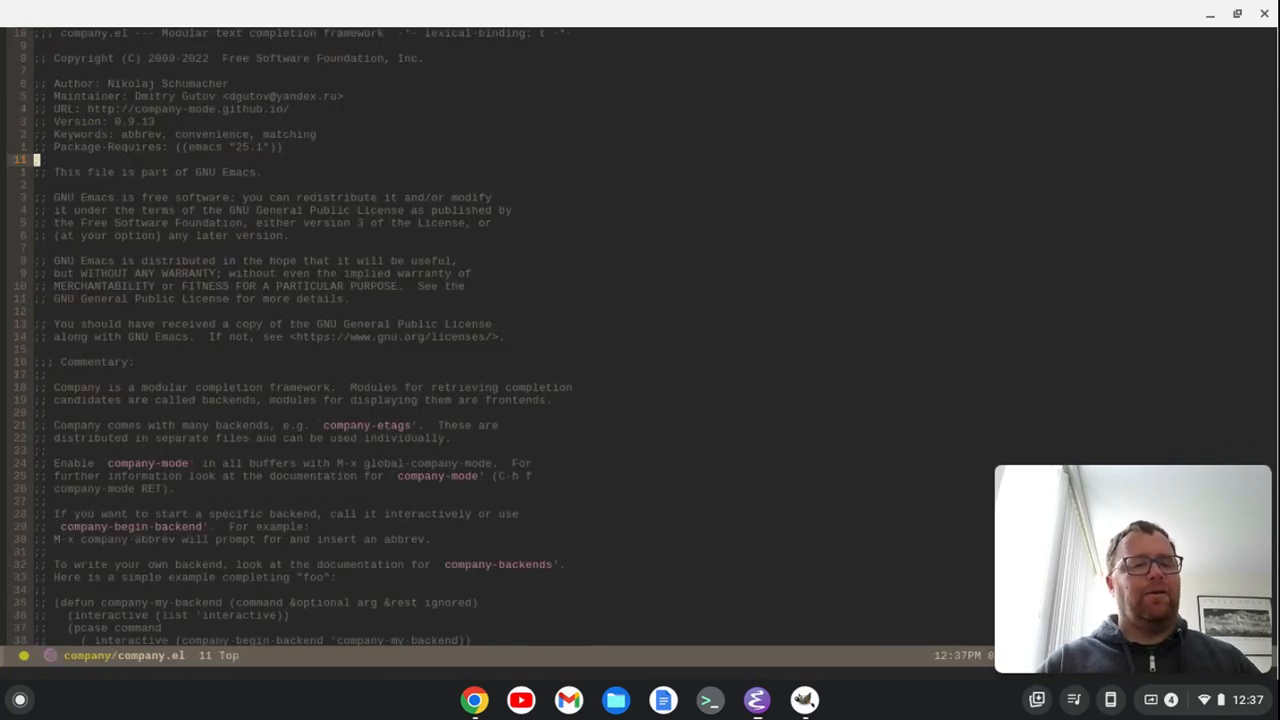
scroll(down, 3)
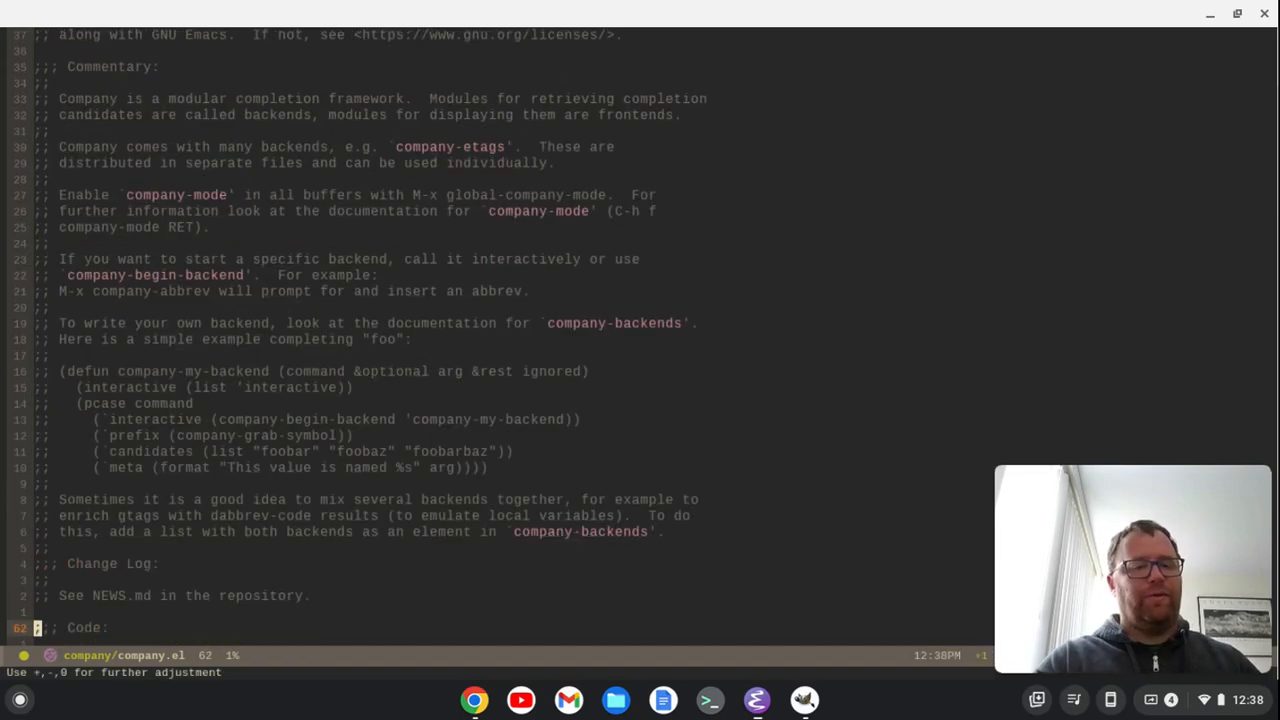
At line 63 of company.el write (add-to-list 'load-path "~/.emacs.d/packages/company")
scroll(down, 3)
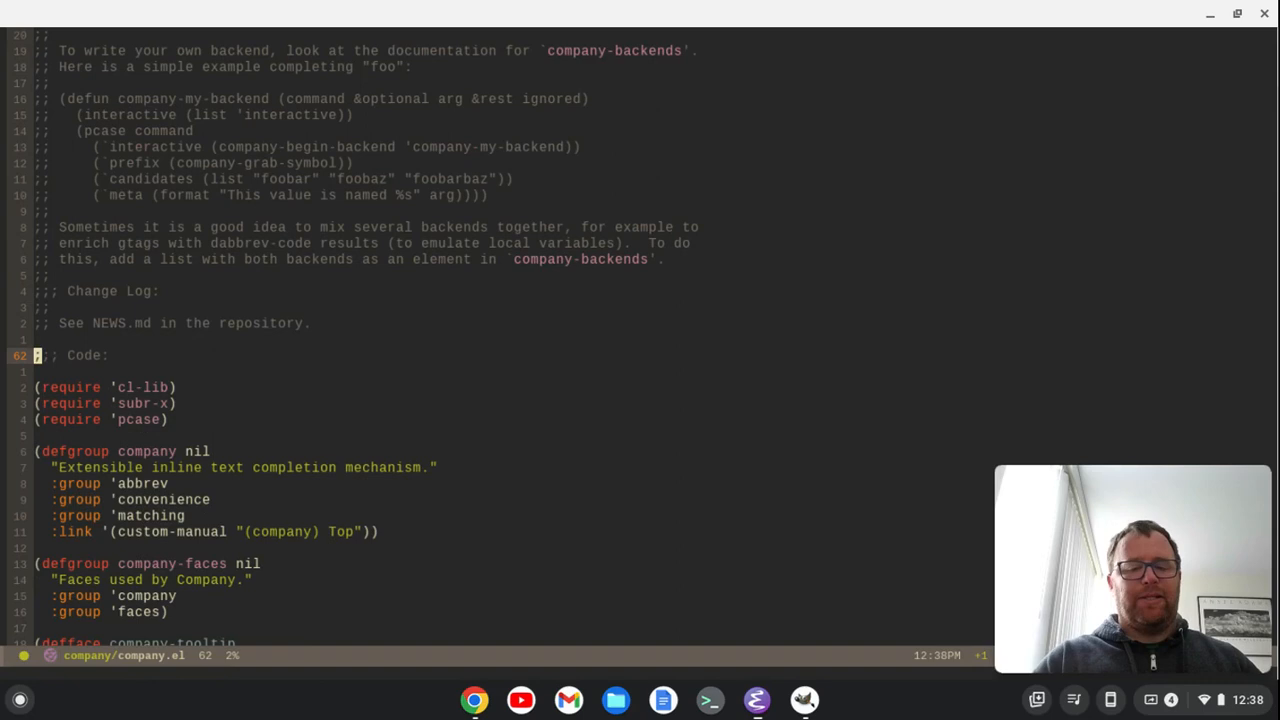
text((add-to-)
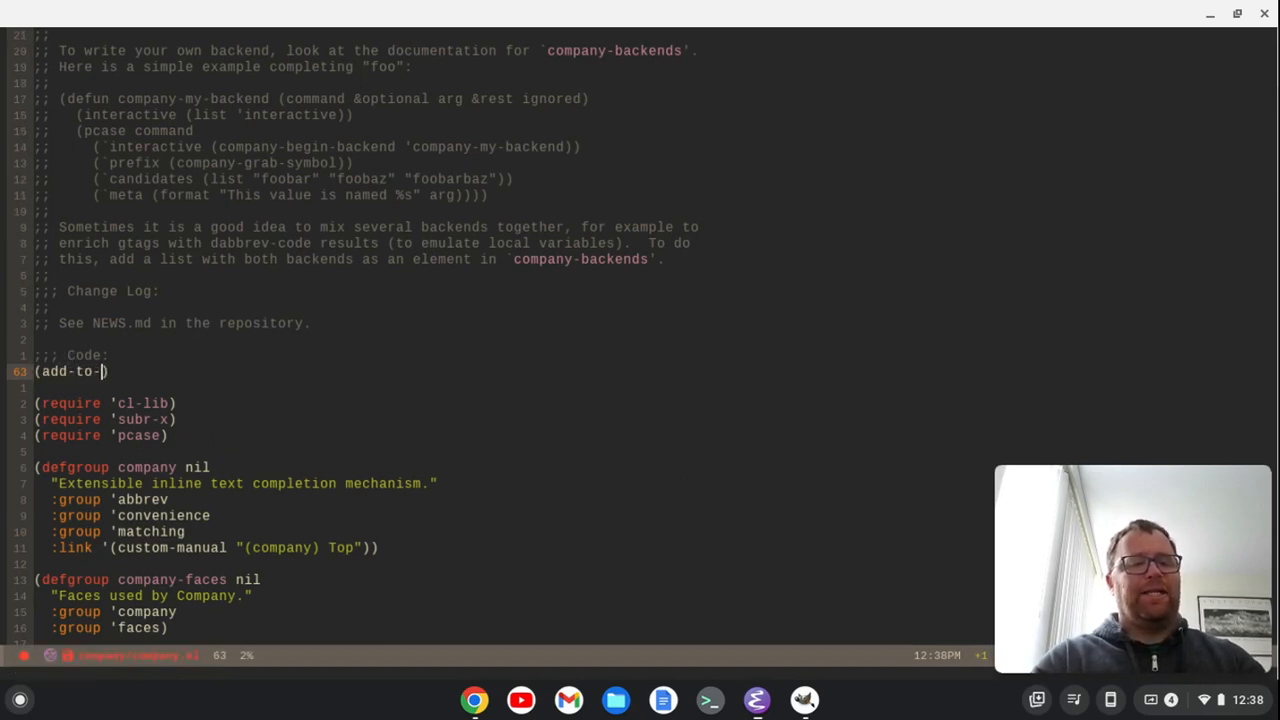
text(list)
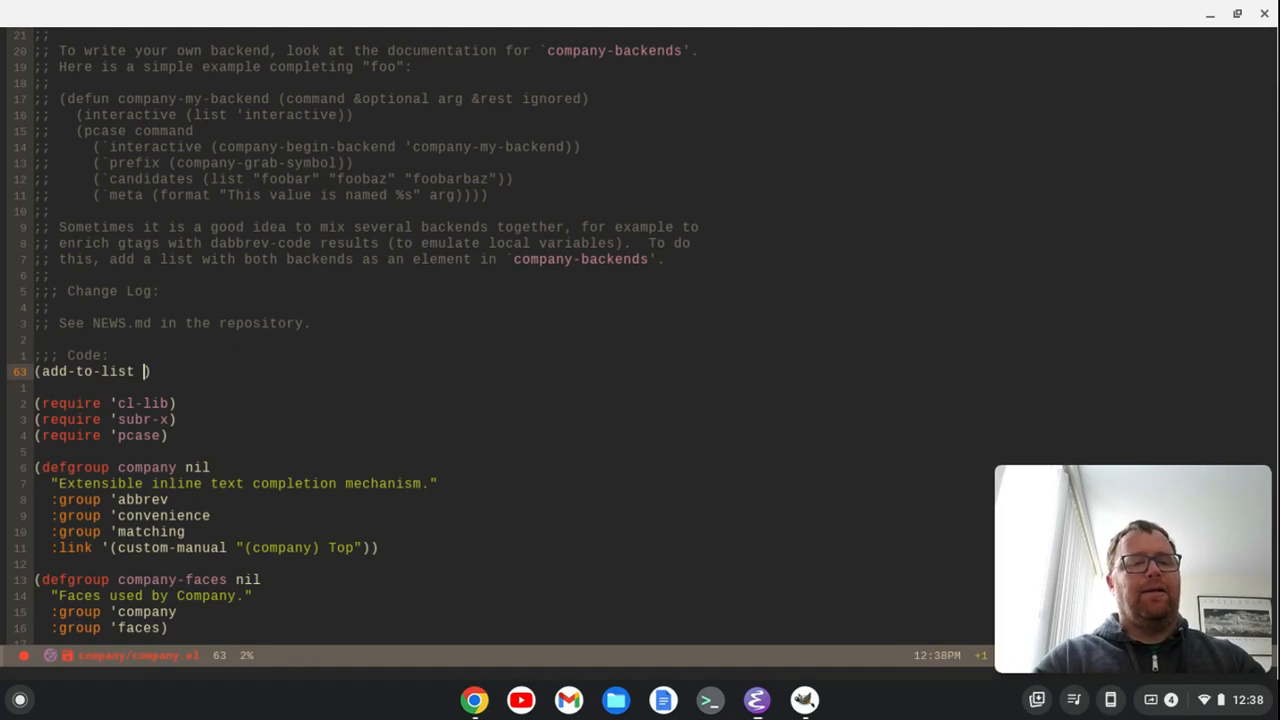
text('load)
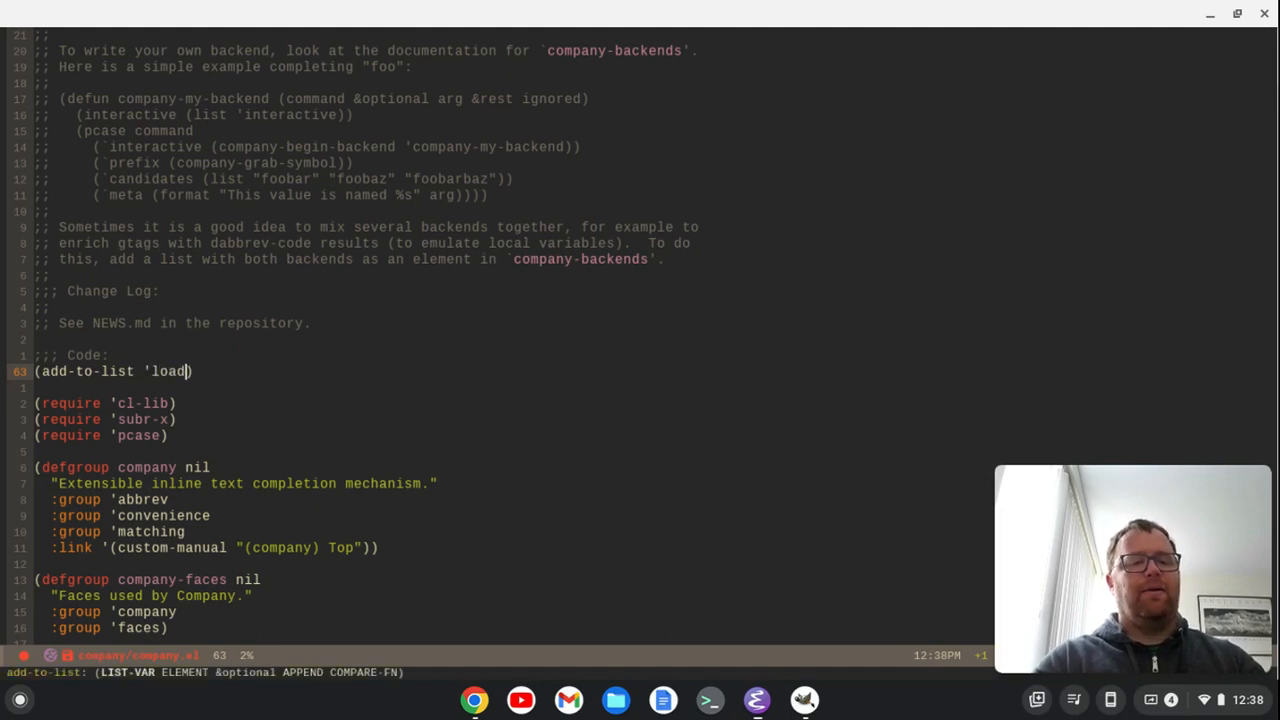
text(-path ")
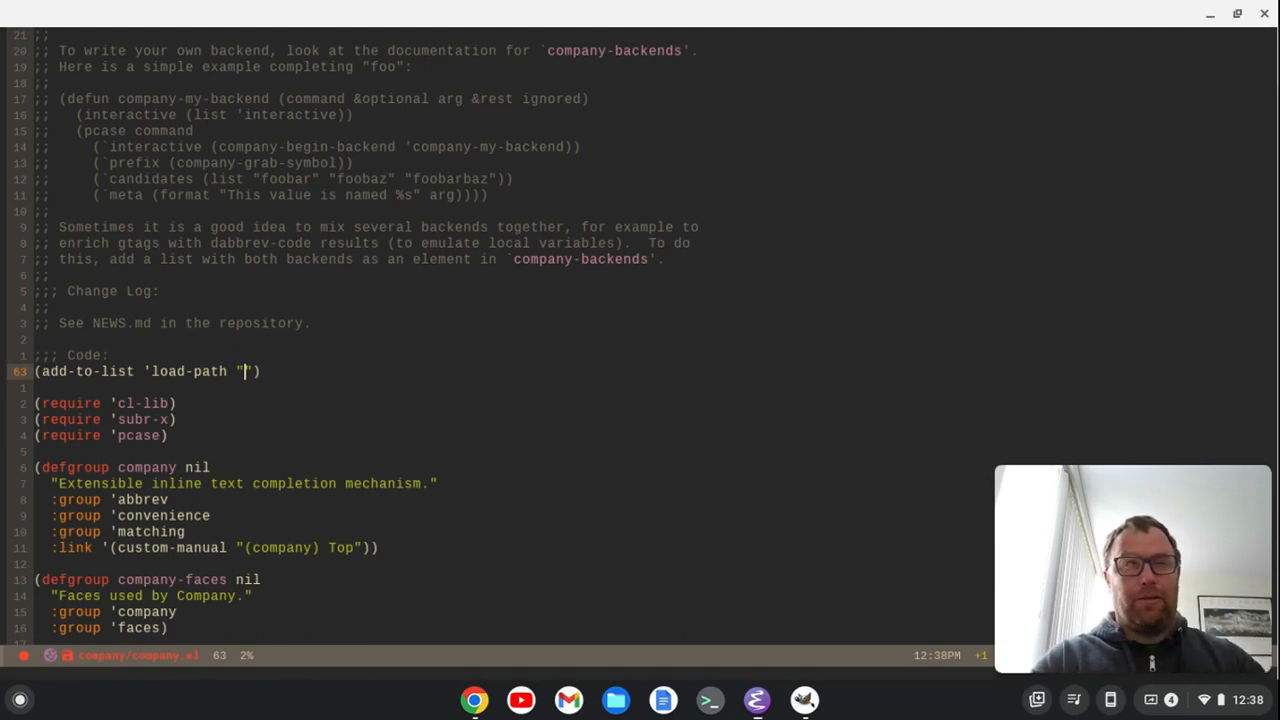
text(com)
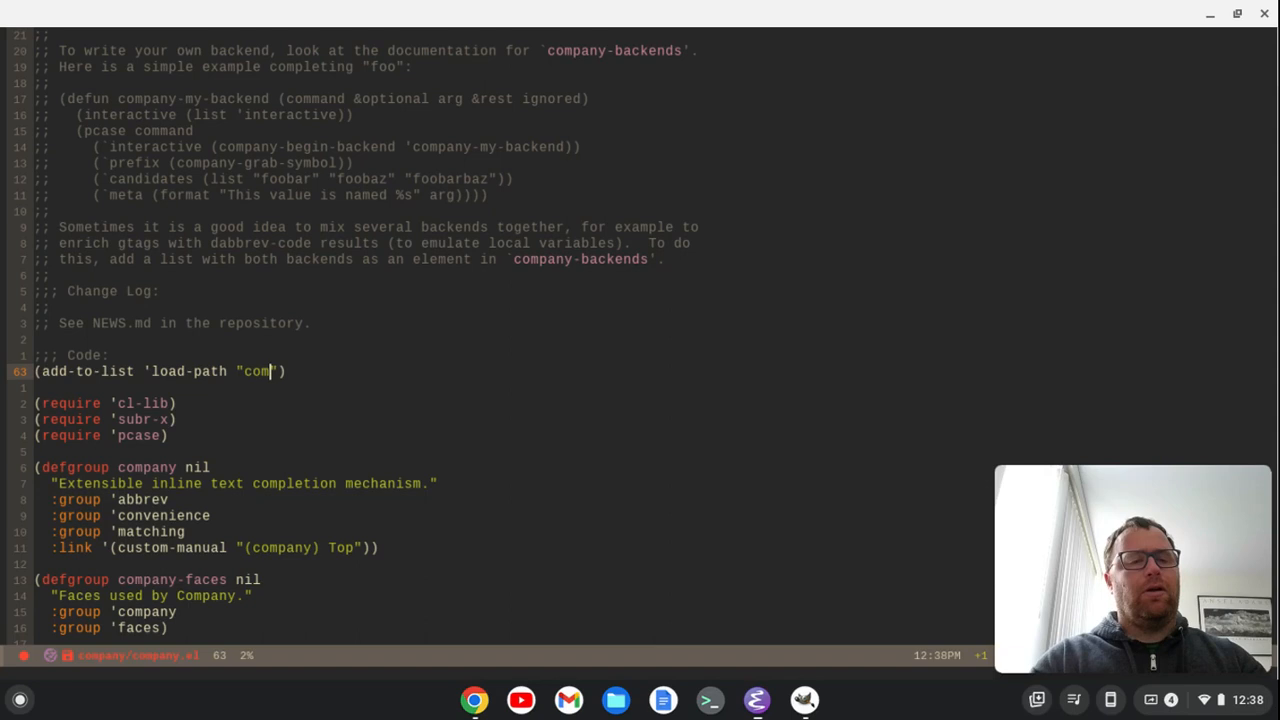
text(pany)
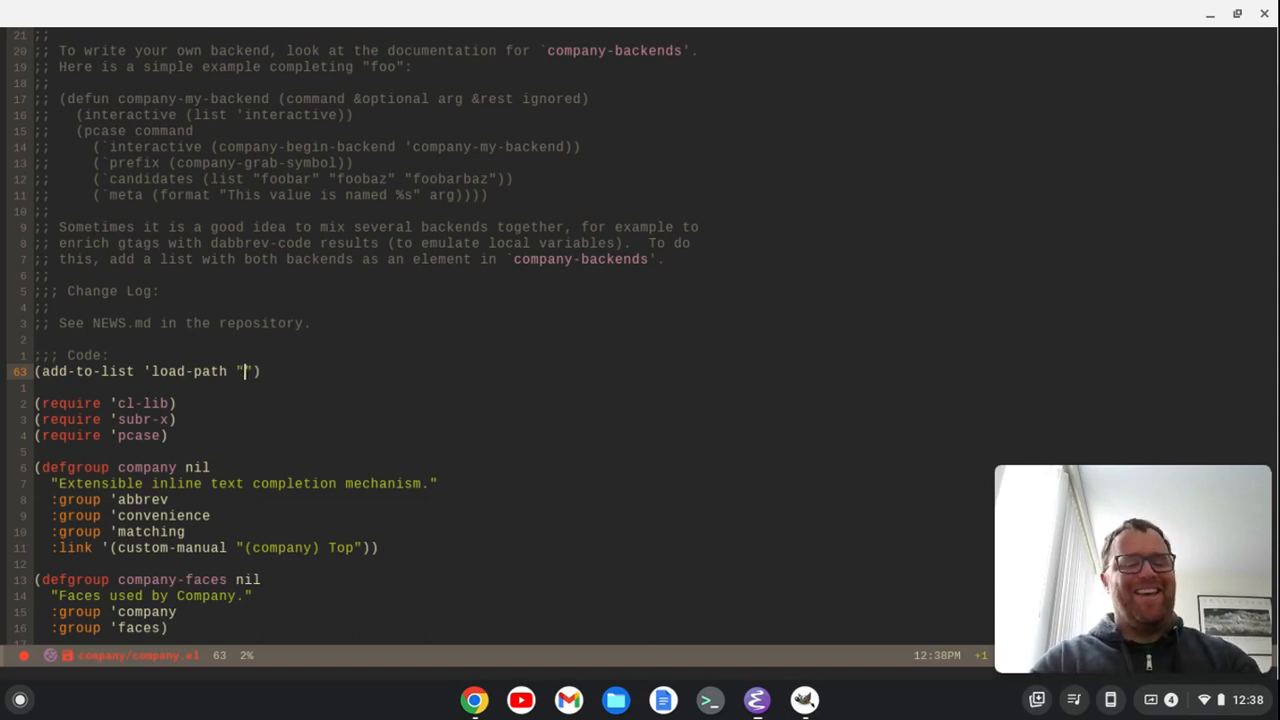
text(~/.emacs)
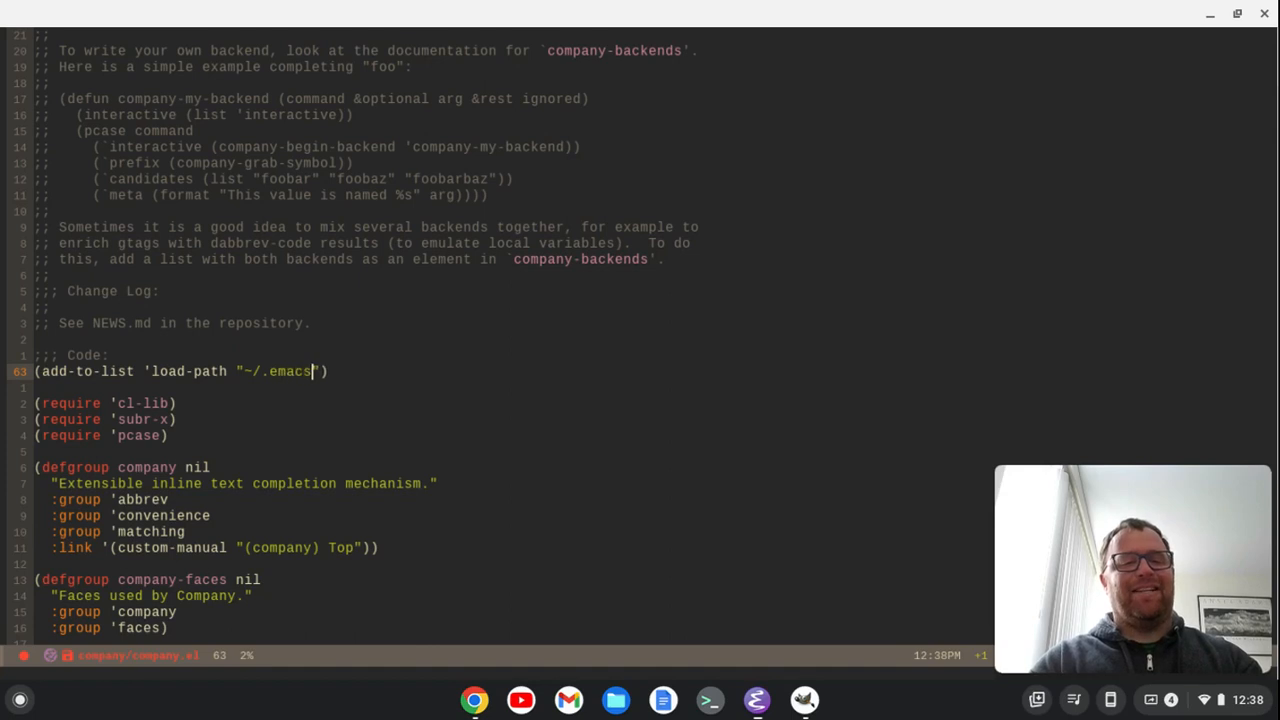
text(.d/package)
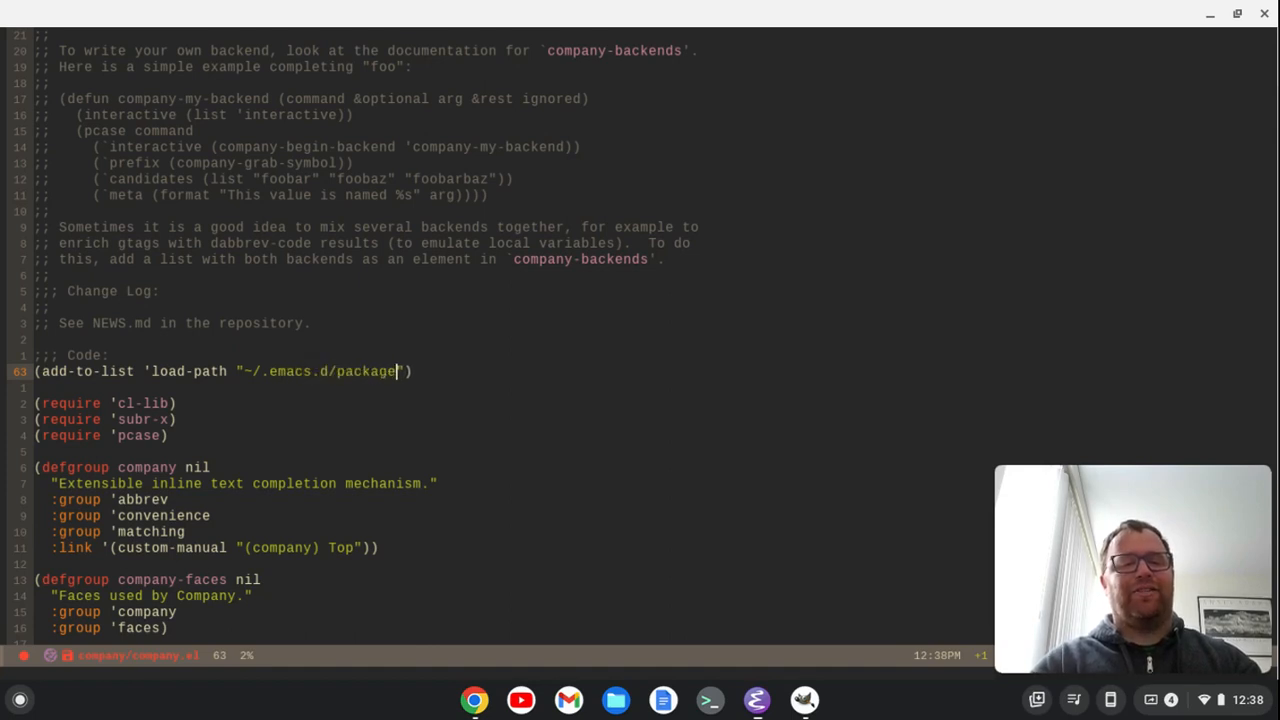
text(s/company)
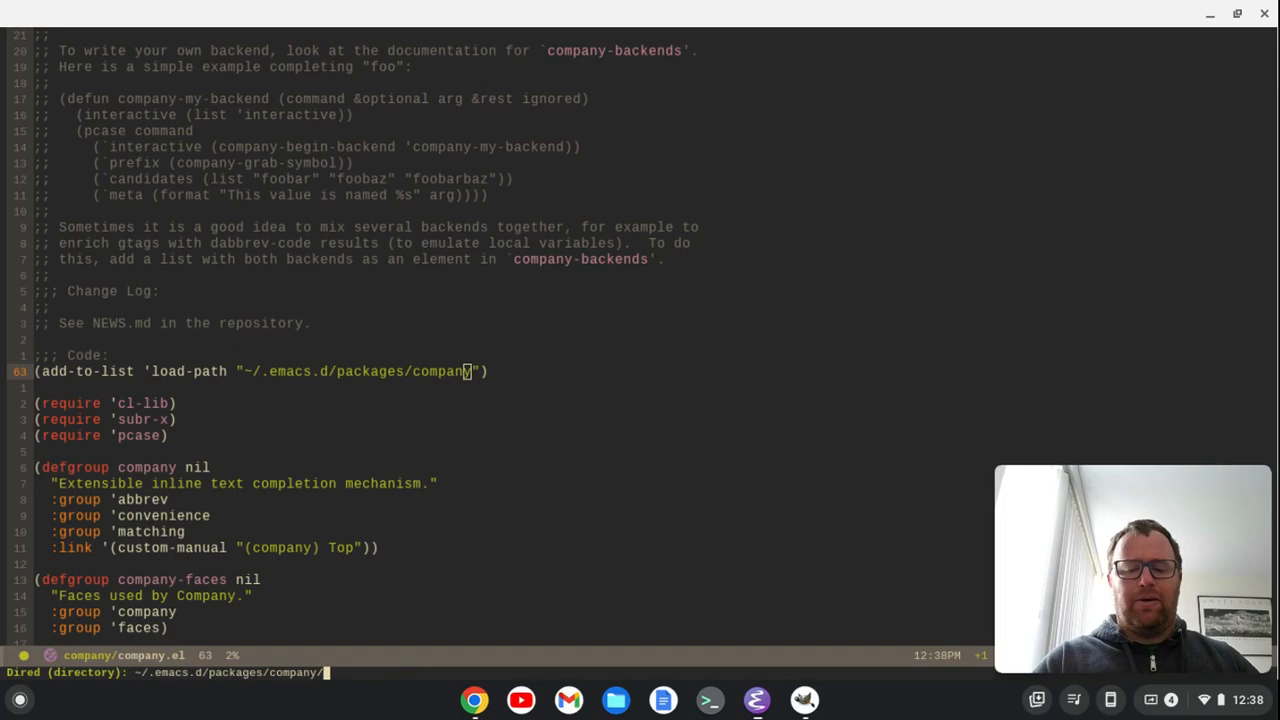
Add (require 'company) above the global-company-mode hook in init.el and save with C-x C-s
key(Return)
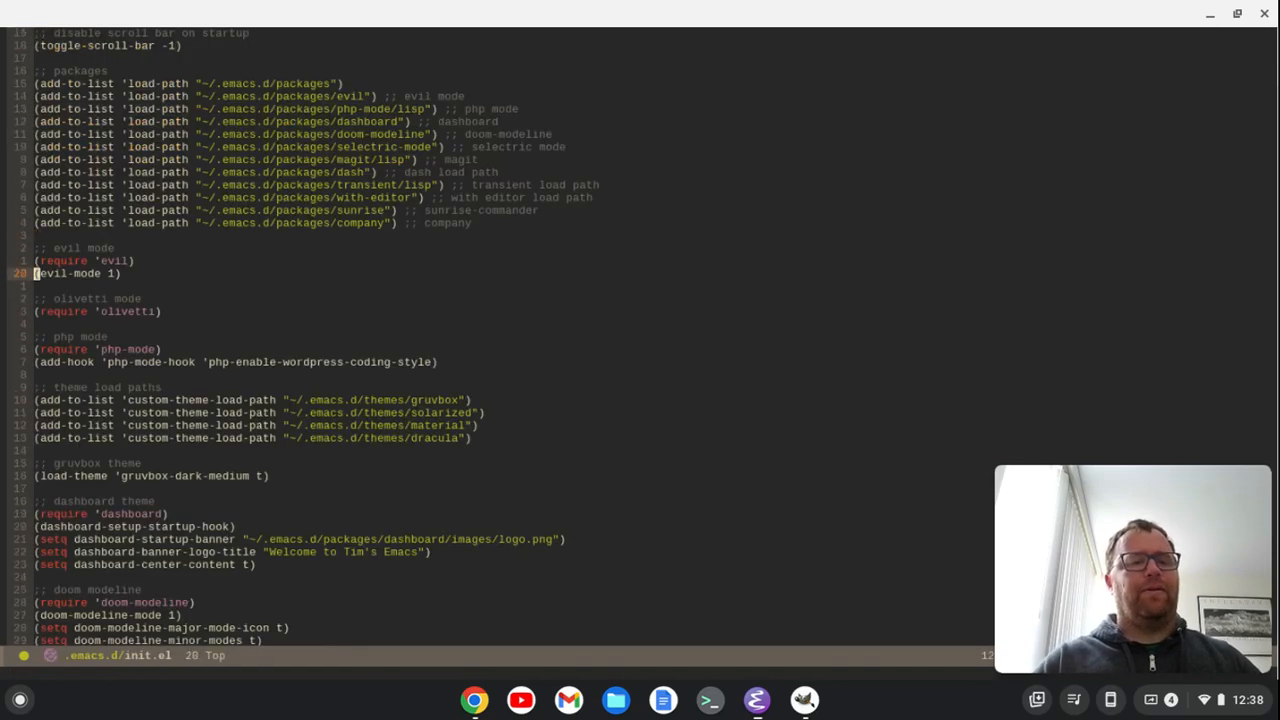
scroll(down, 3)
text((require)
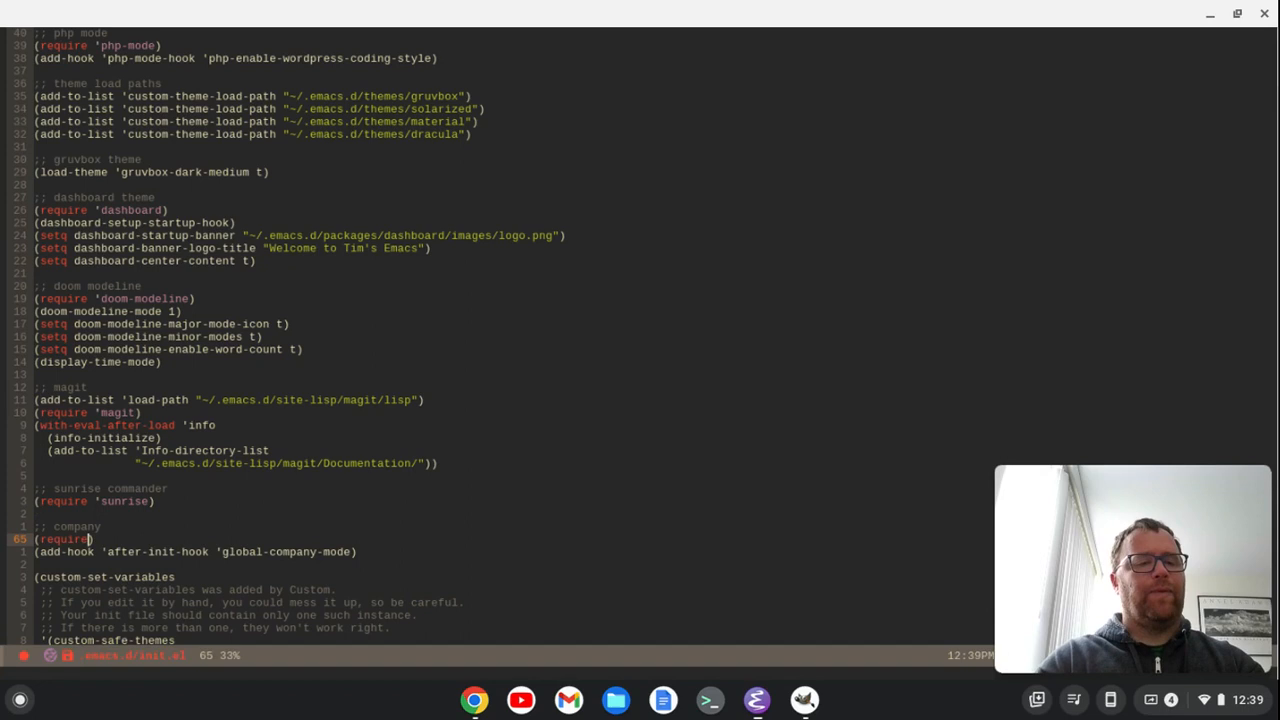
text(company)
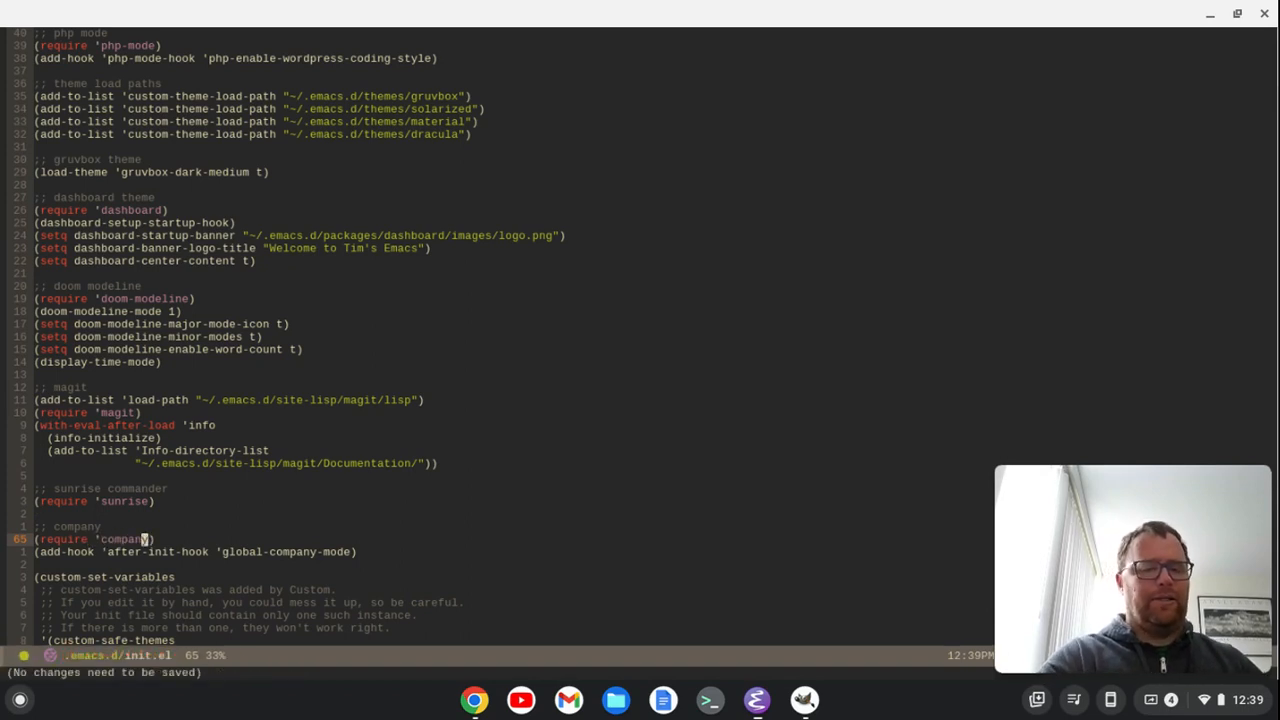
click(474, 700)
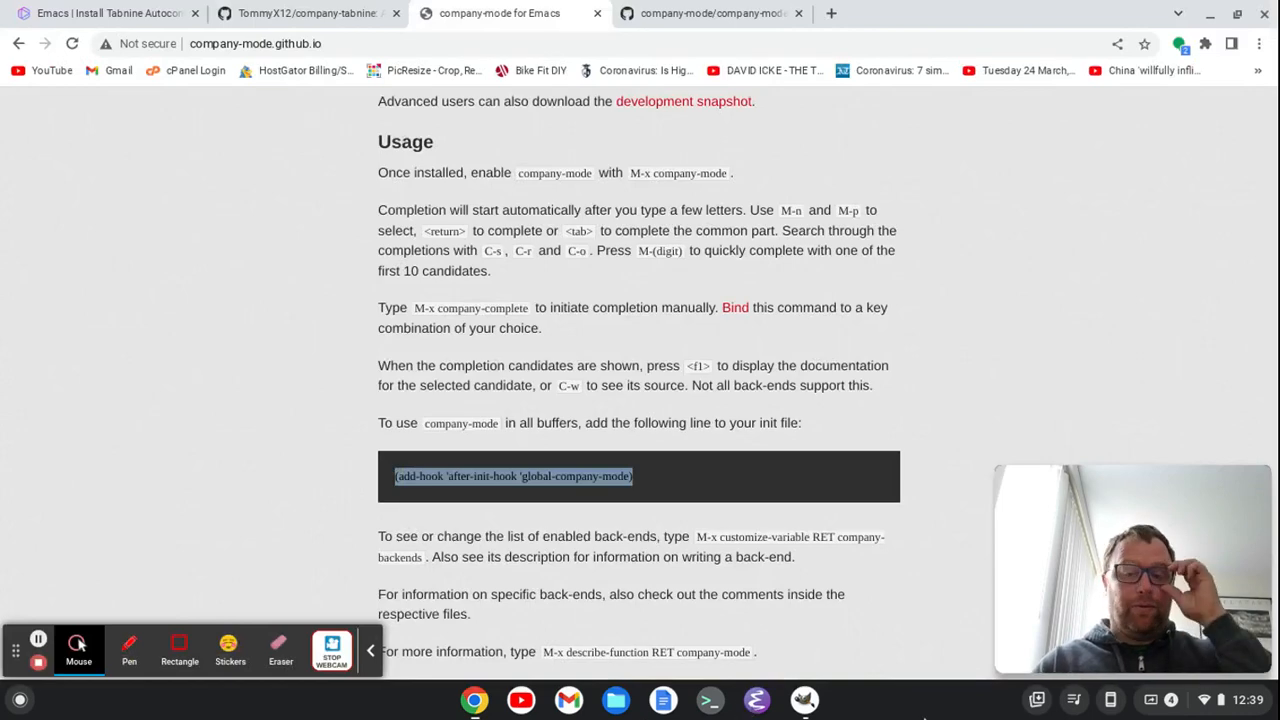
Relaunch Emacs from the shelf; the dashboard loads with no startup error
click(756, 700)
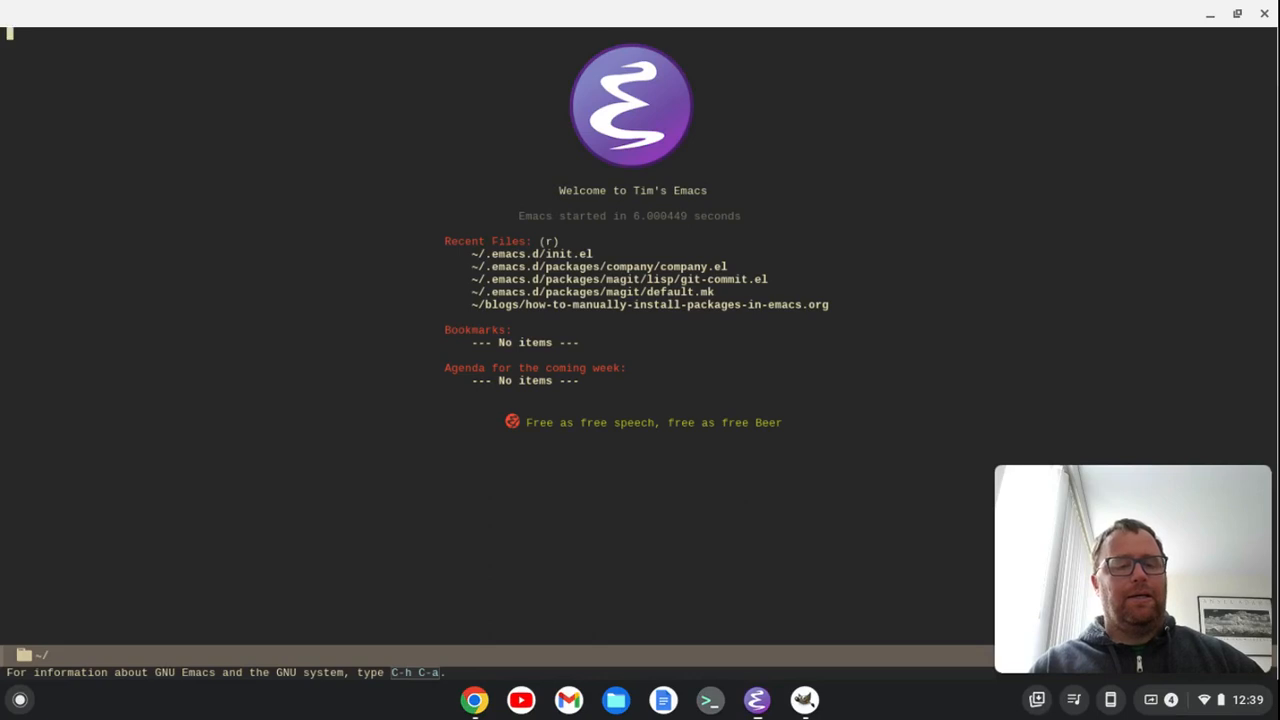
mouse_move(850, 296)
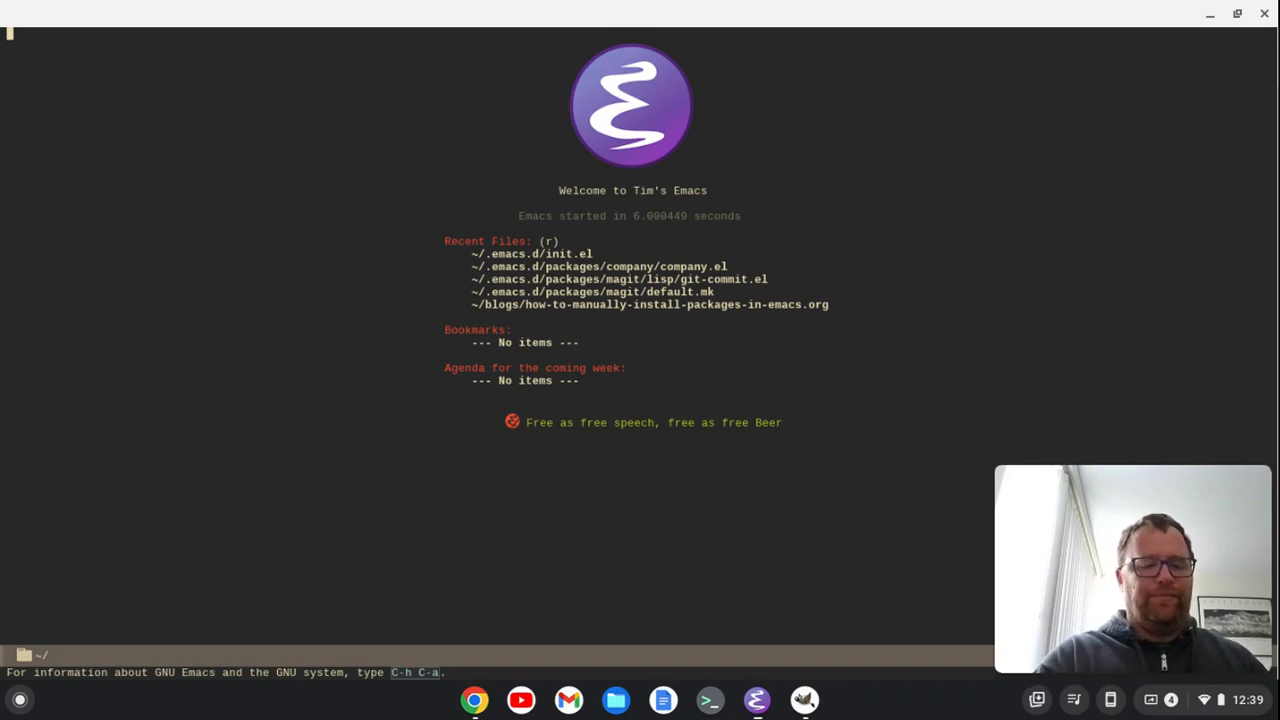
Create ~/test.css and start a body rule in it
text(~/tes)
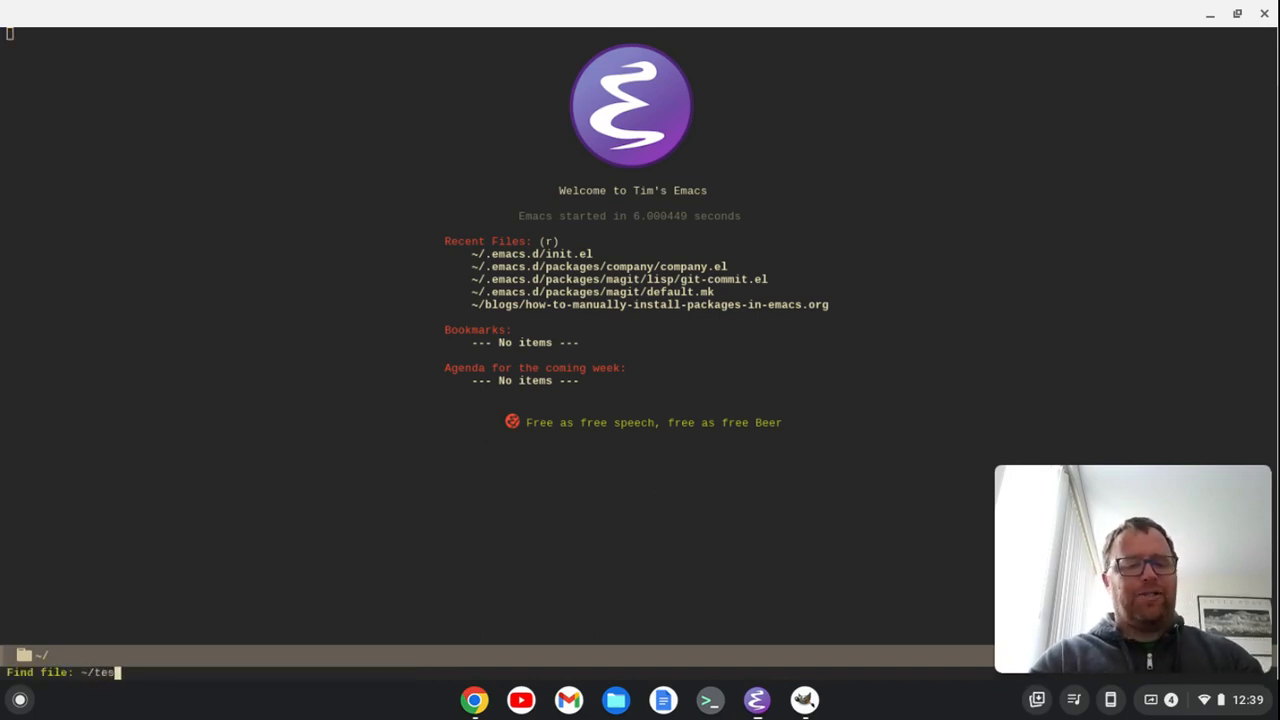
key(Return)
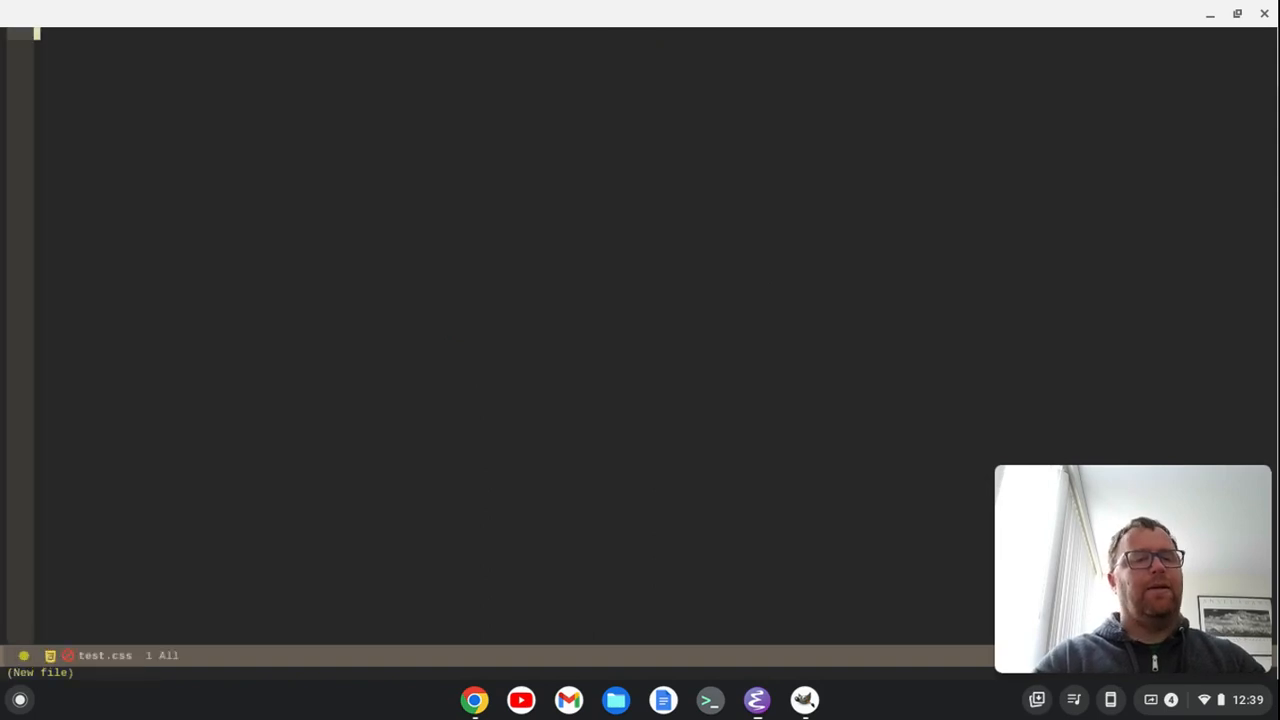
text(b)
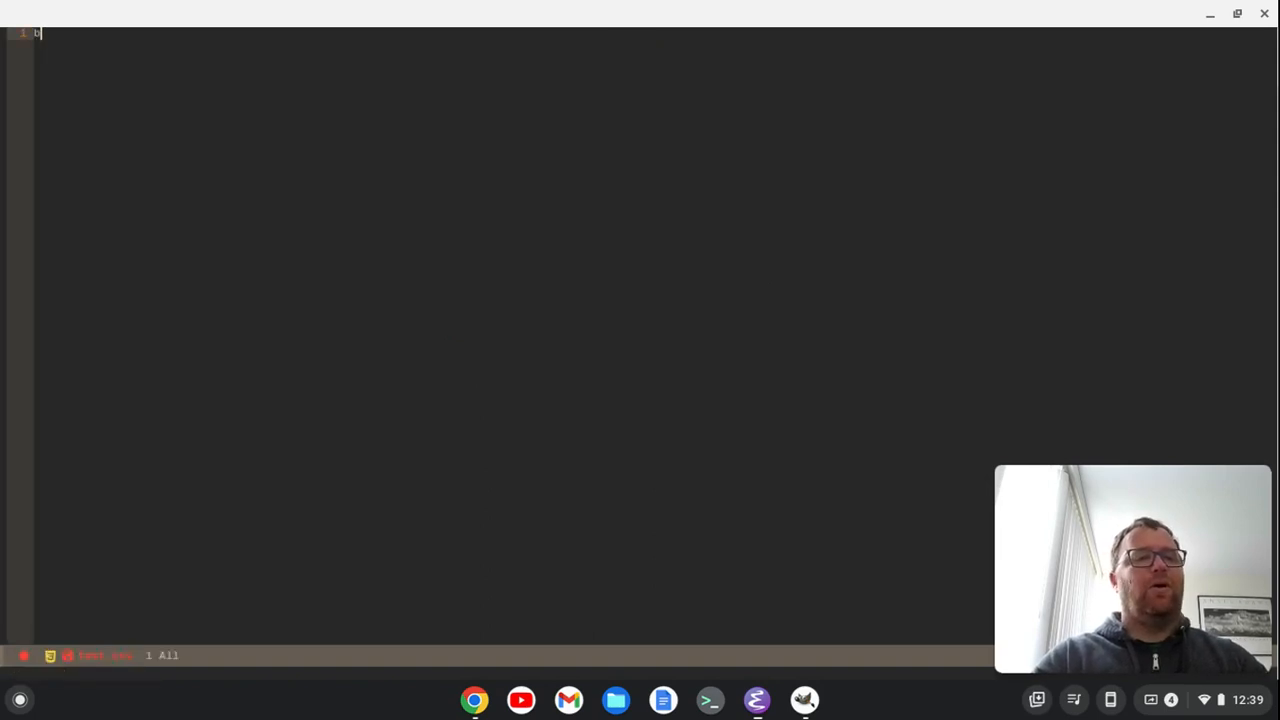
text(ody {)
click(494, 672)
text(comp)
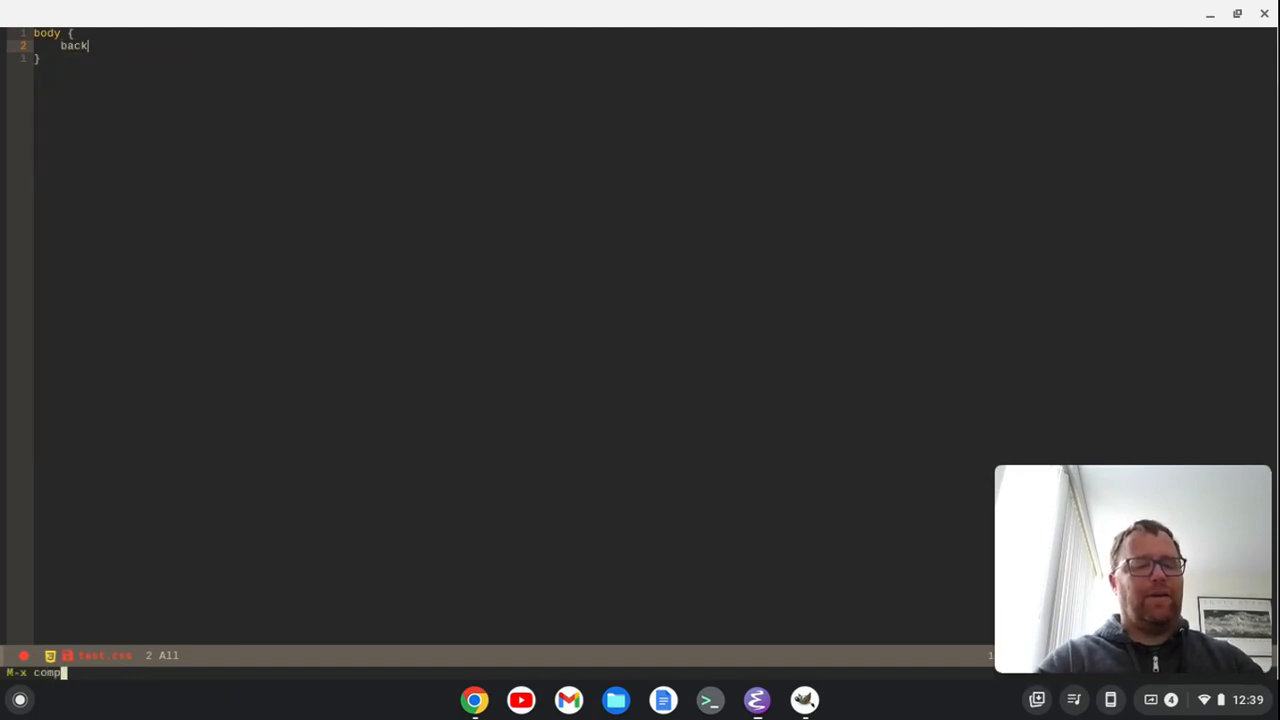
key(Return)
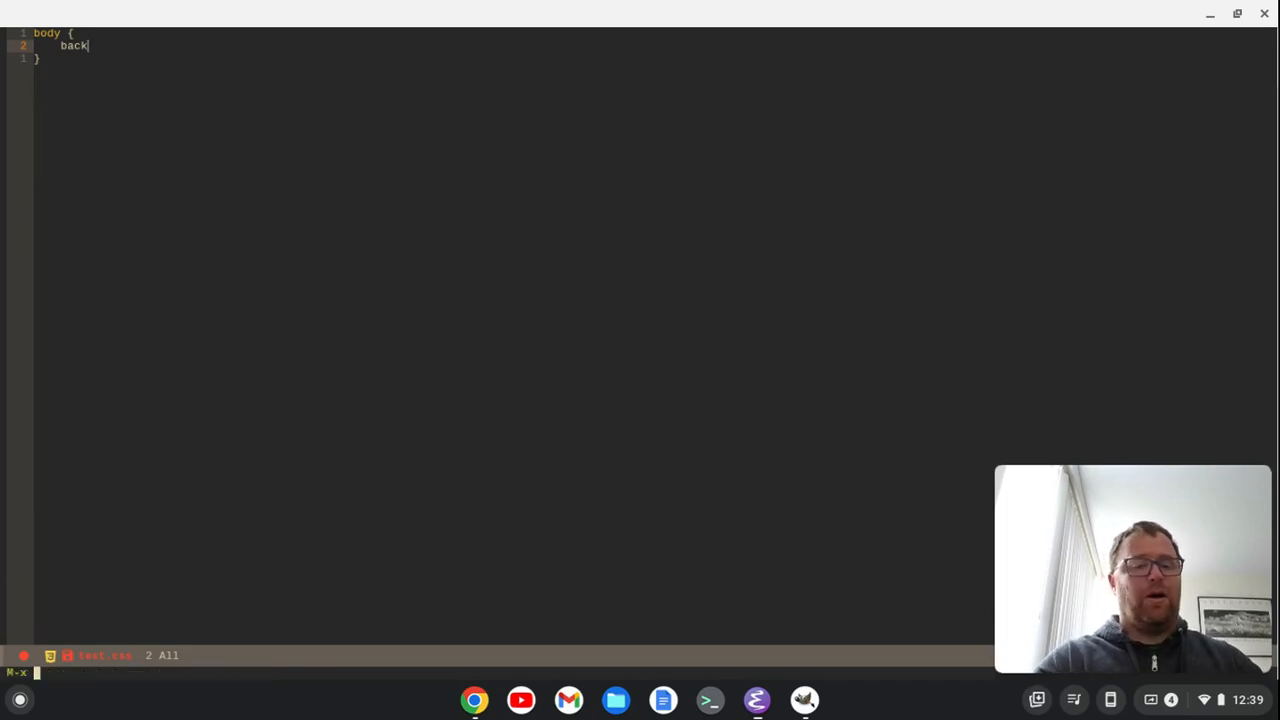
Enable company-mode and complete the property to background-color: #fff
text(company-)
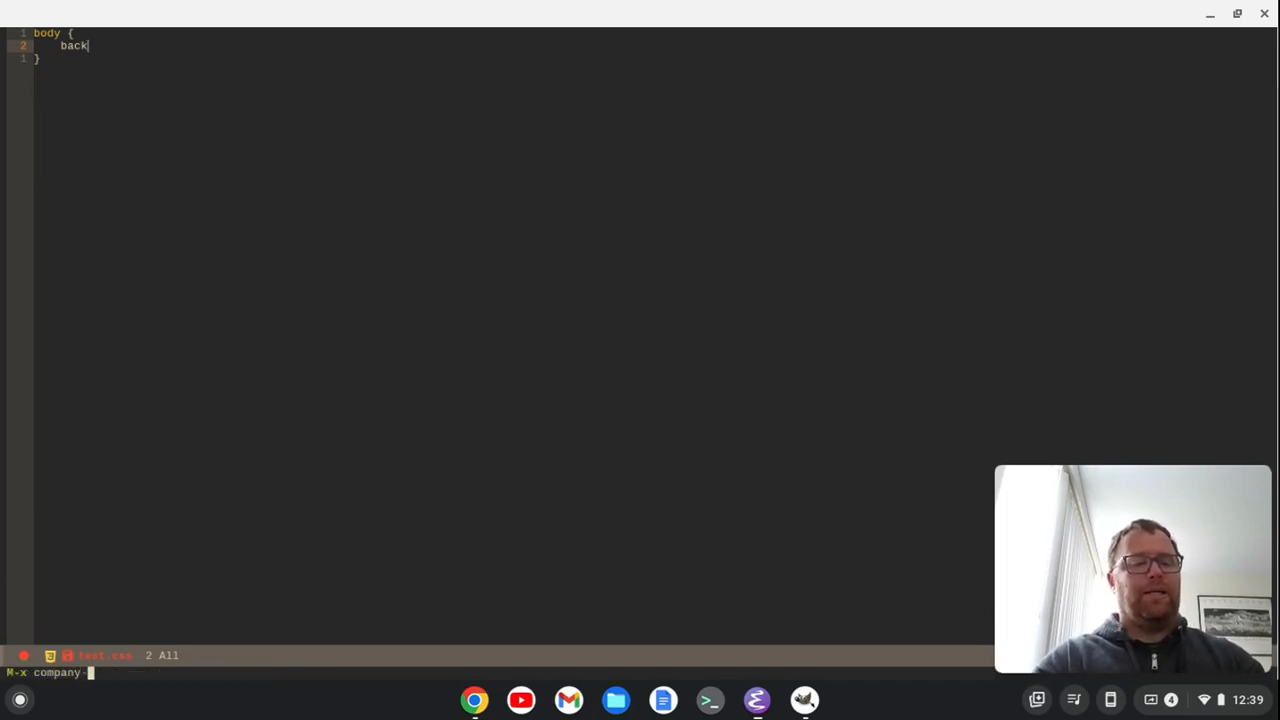
key(Return)
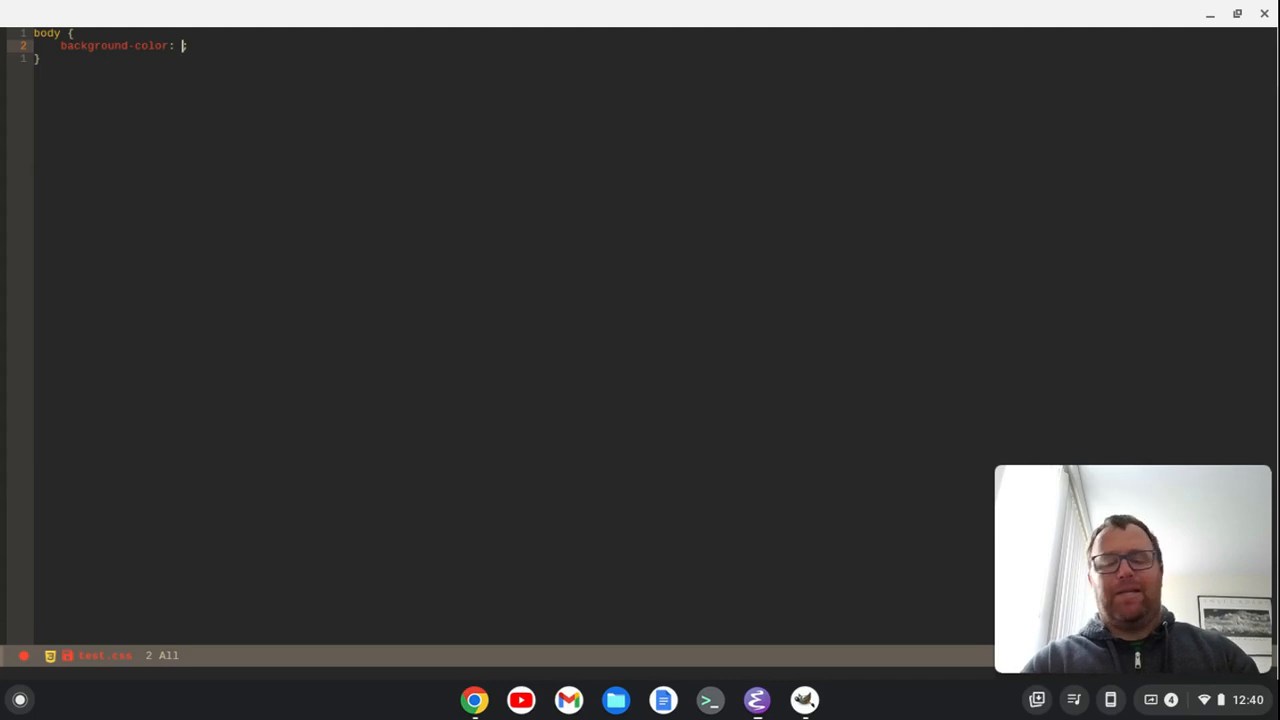
text(#fff)
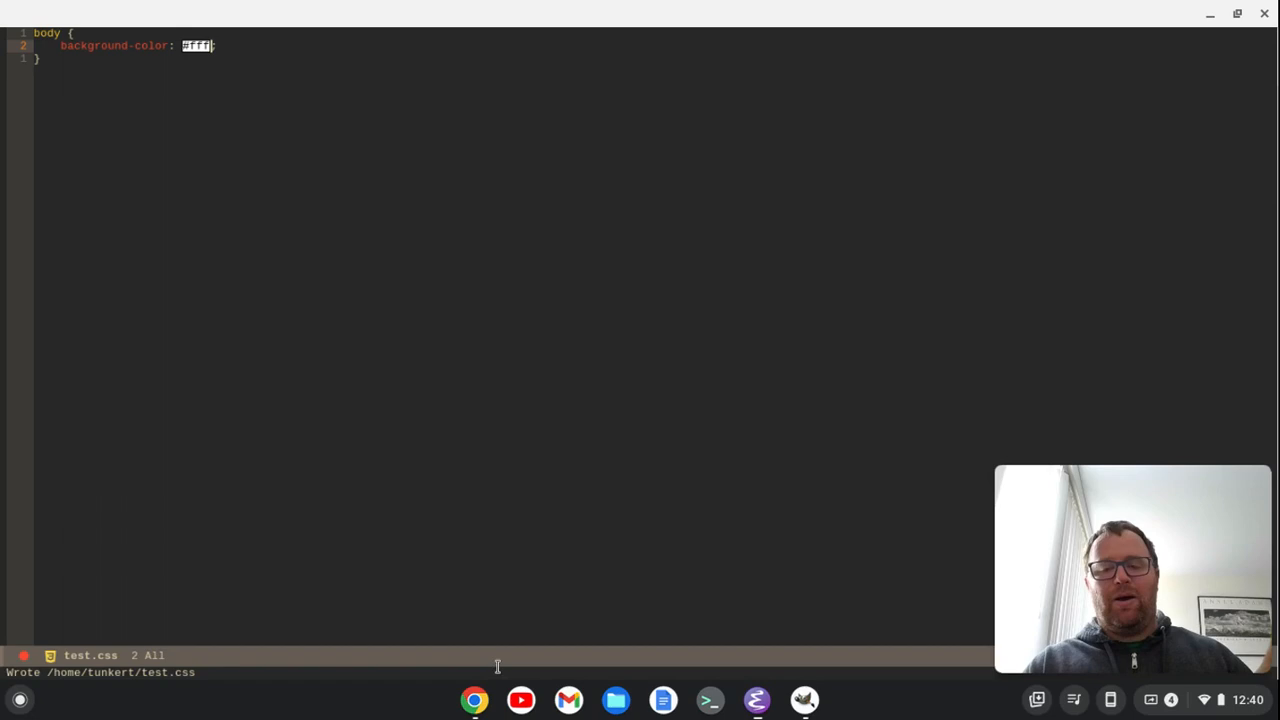
mouse_move(474, 700)
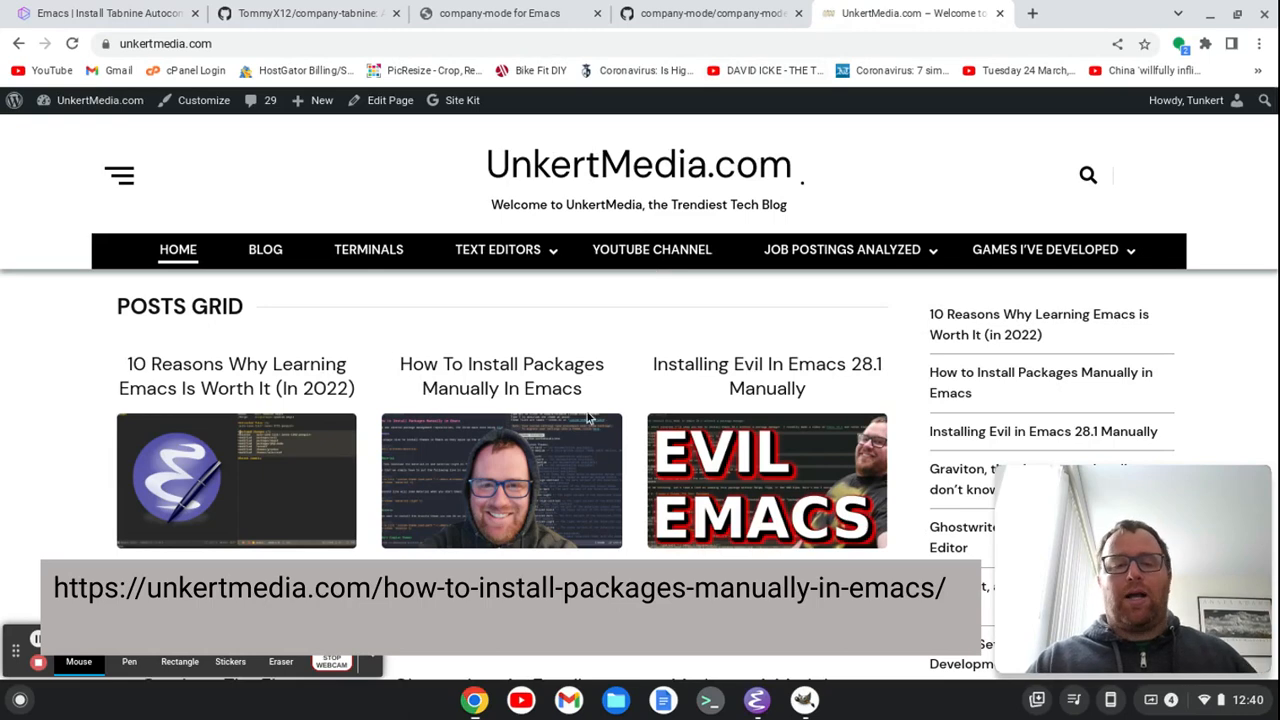
Open the How To Install Packages Manually In Emacs post and scroll through its sections
click(500, 376)
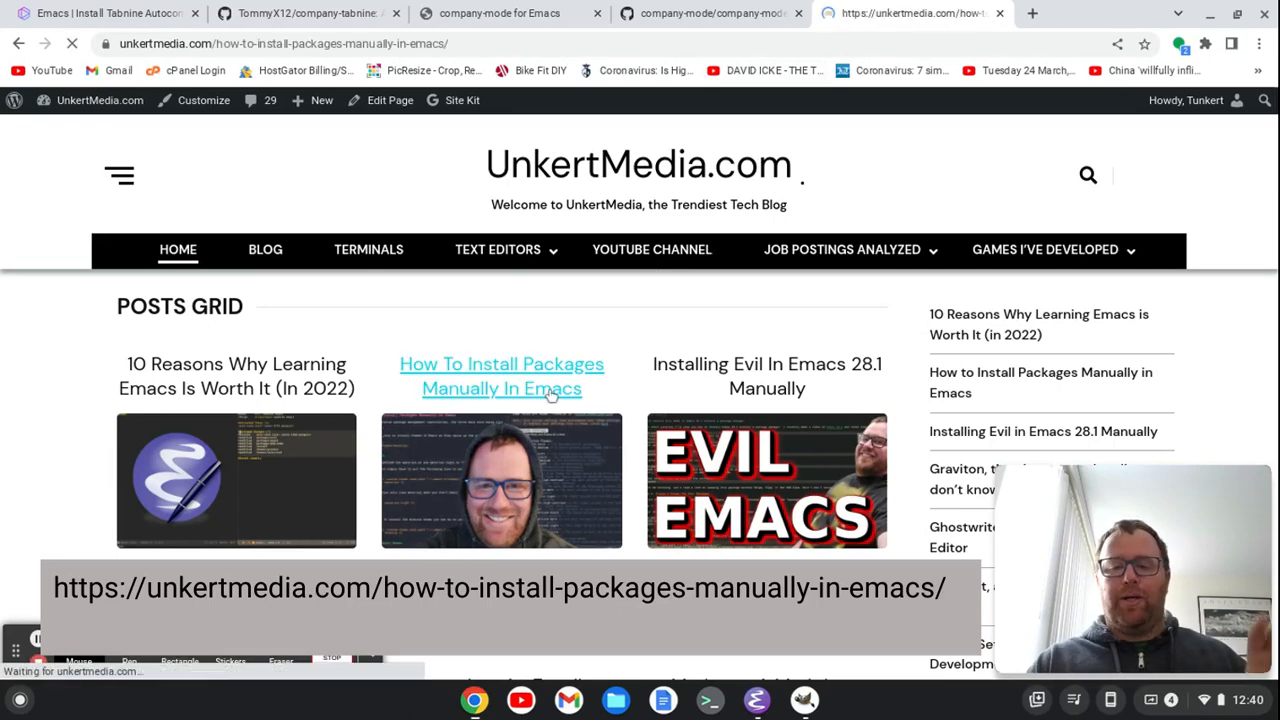
click(500, 376)
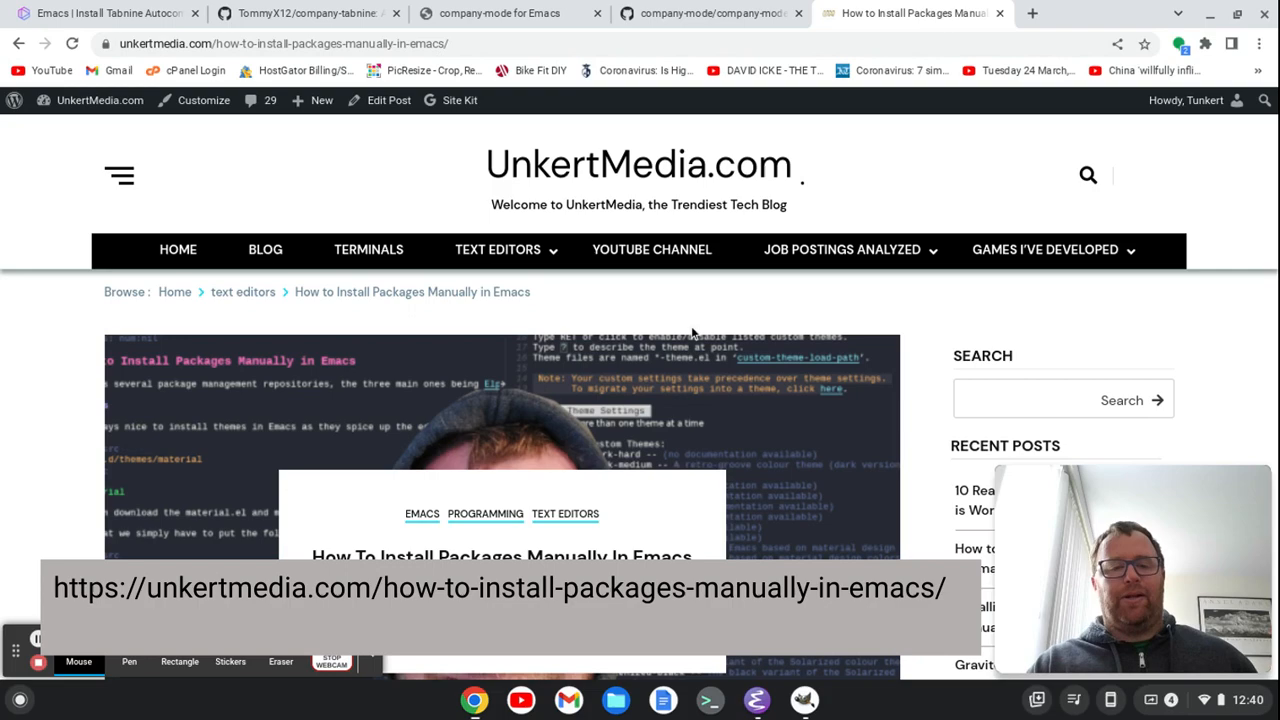
scroll(down, 3)
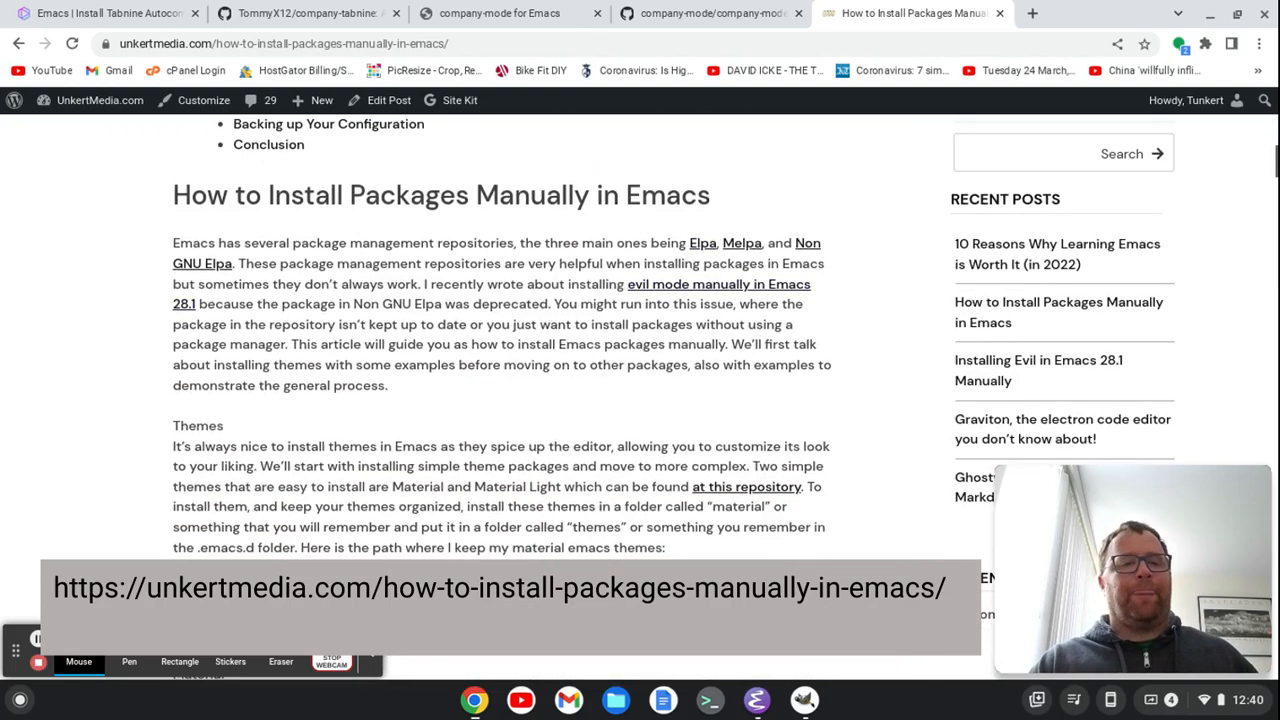
scroll(down, 3)
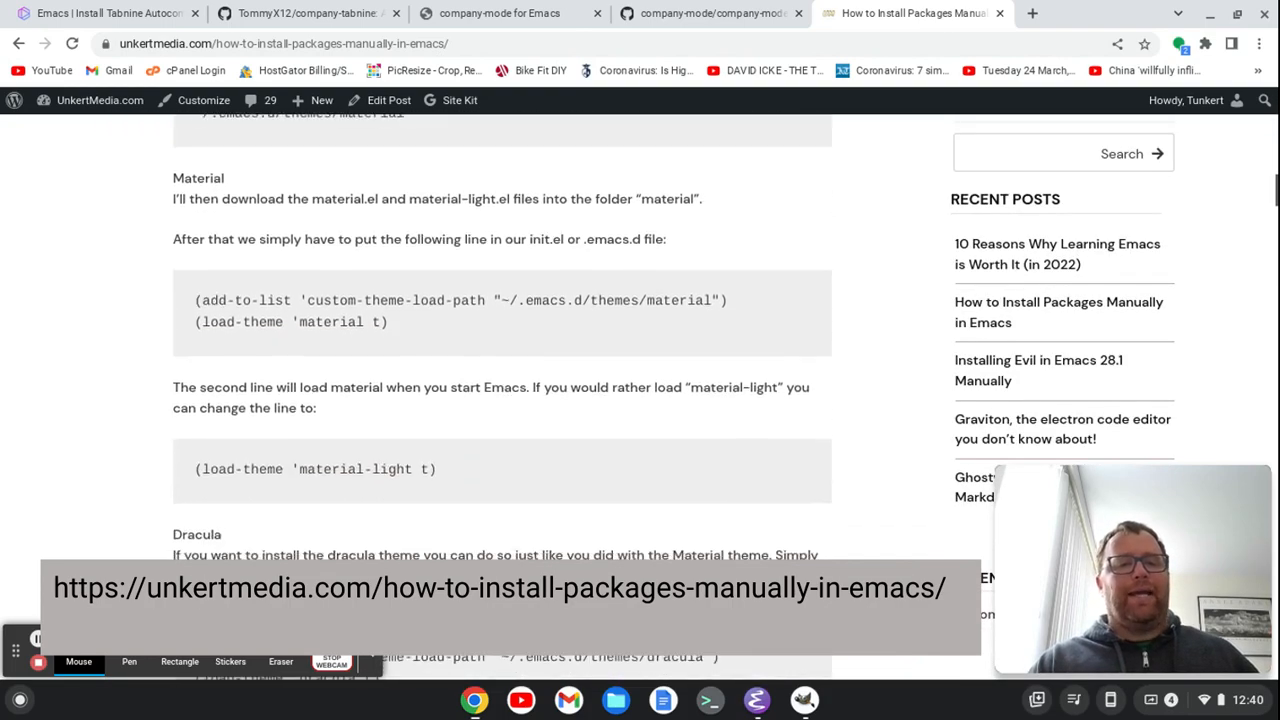
scroll(down, 3)
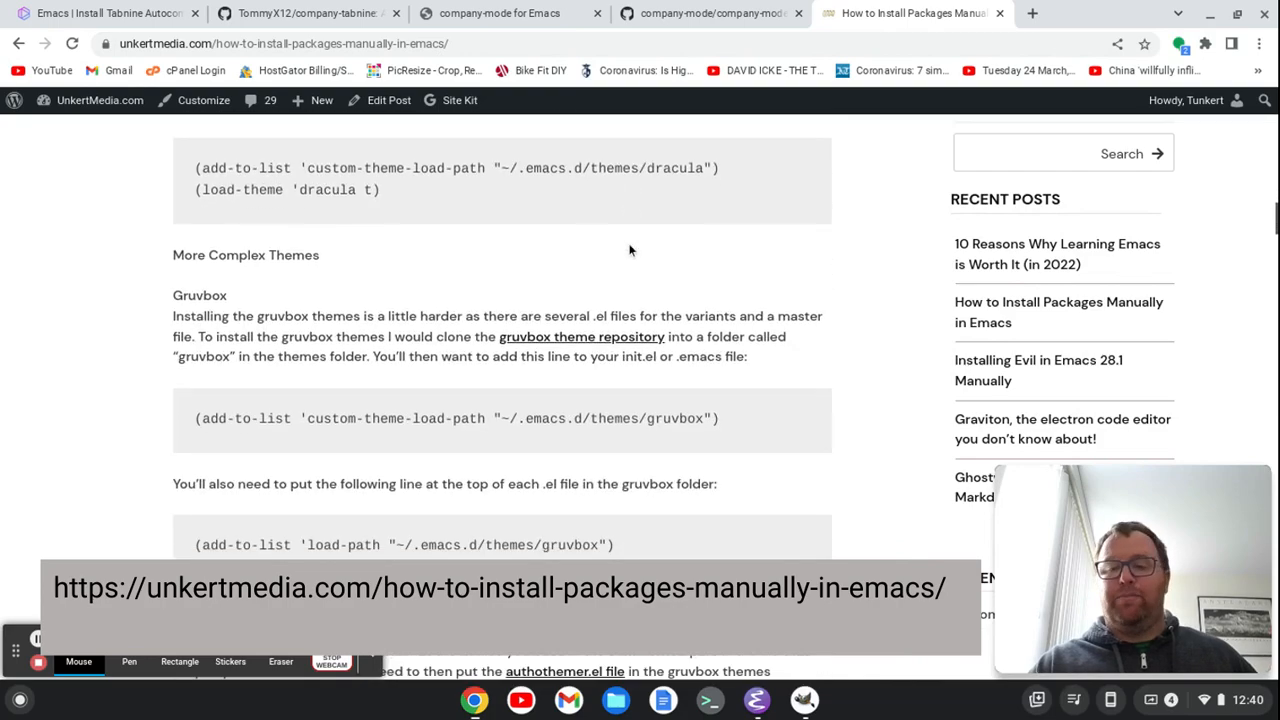
scroll(down, 3)
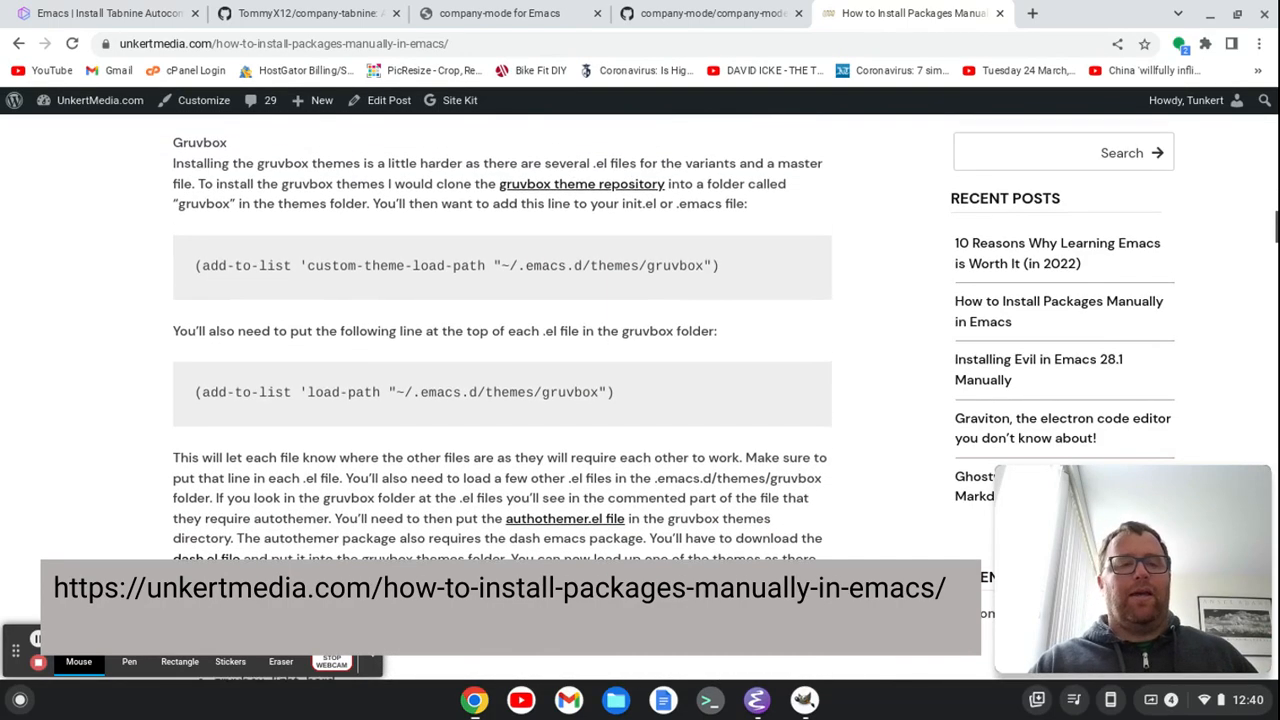
scroll(down, 3)
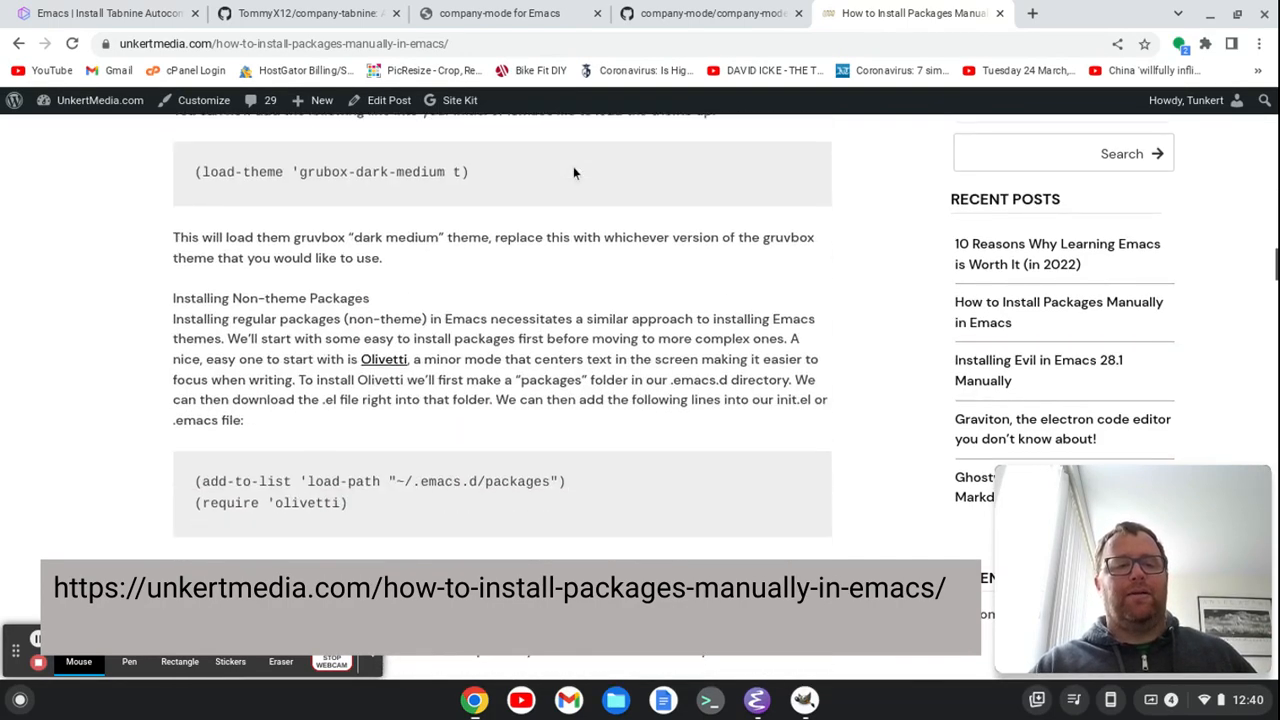
scroll(down, 3)
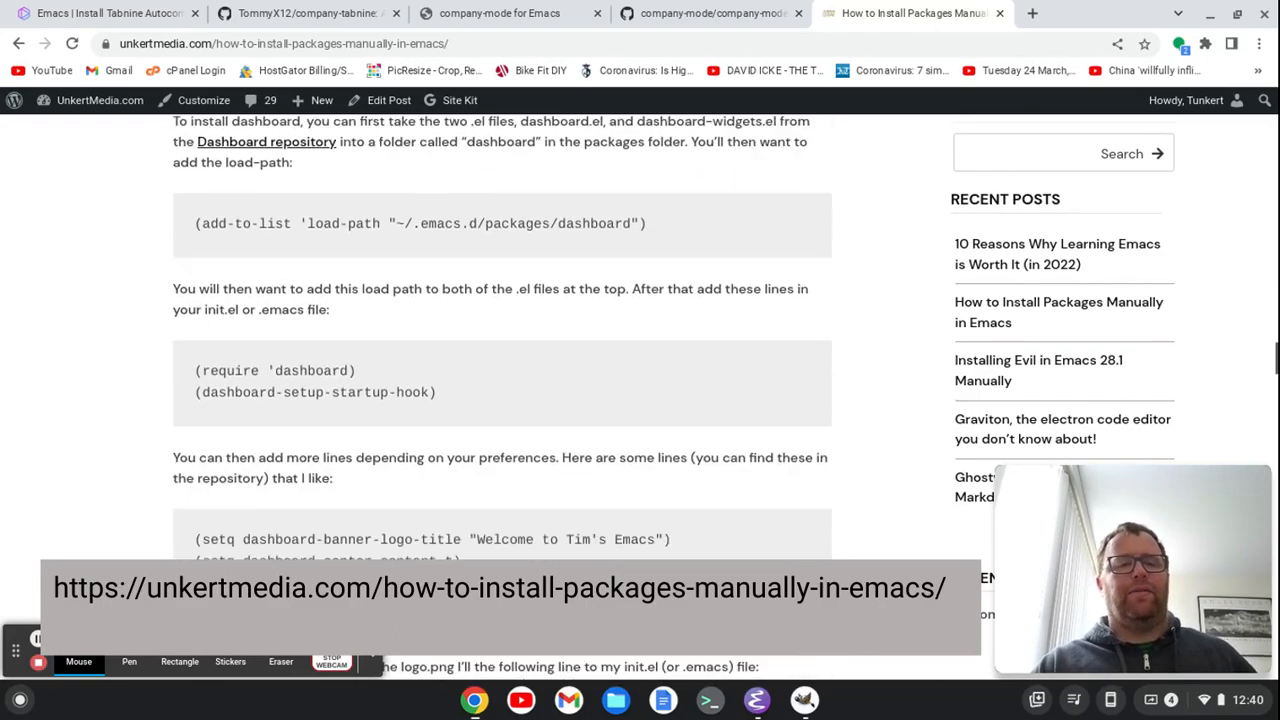
scroll(down, 3)
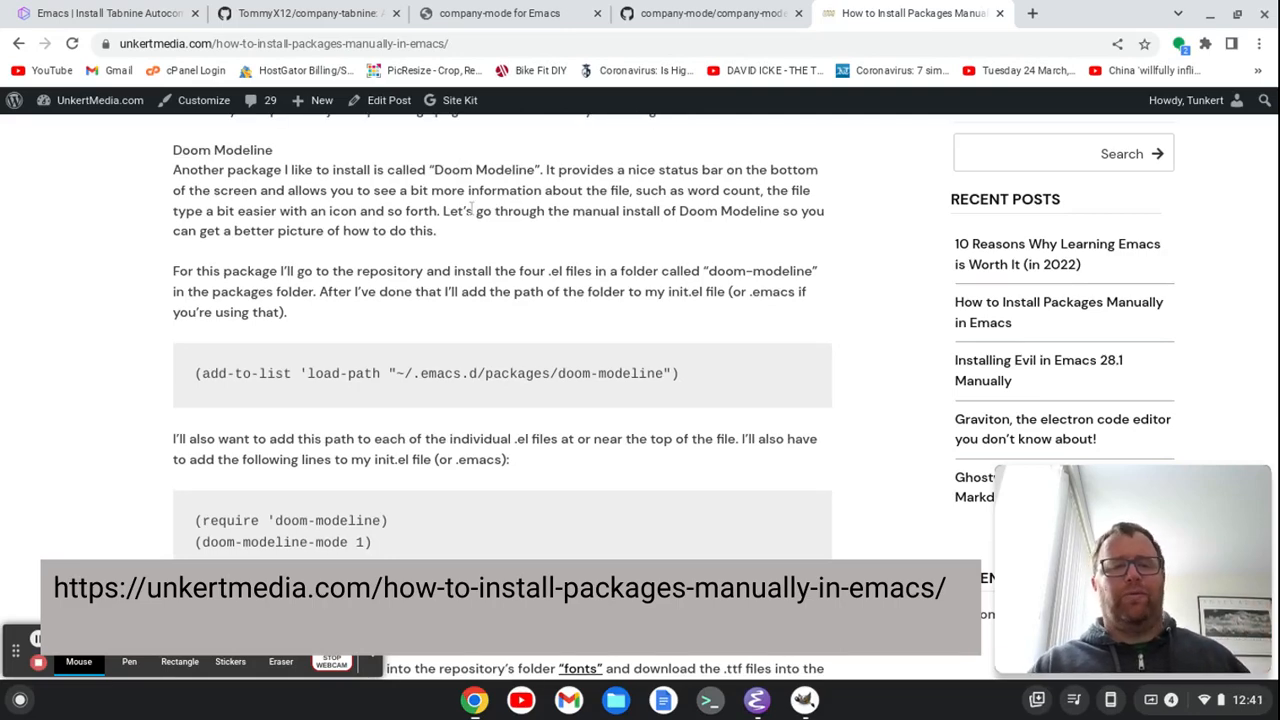
scroll(down, 3)
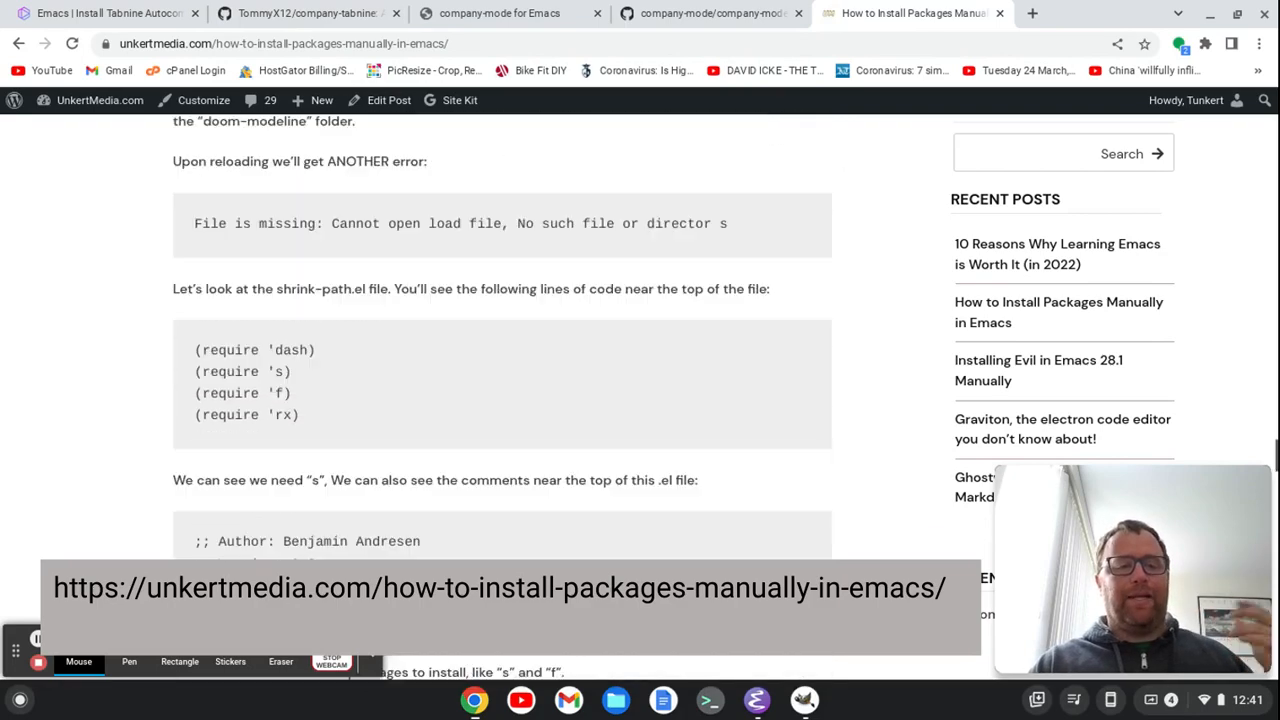
scroll(down, 3)
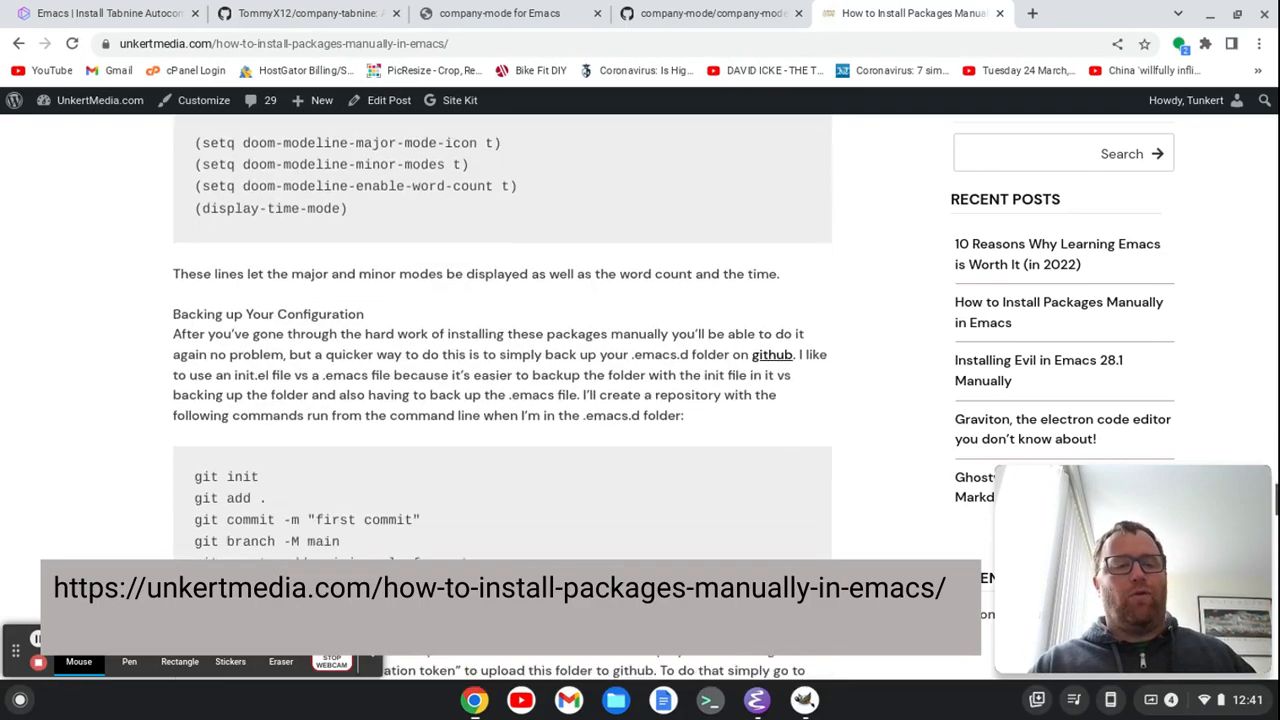
scroll(down, 3)
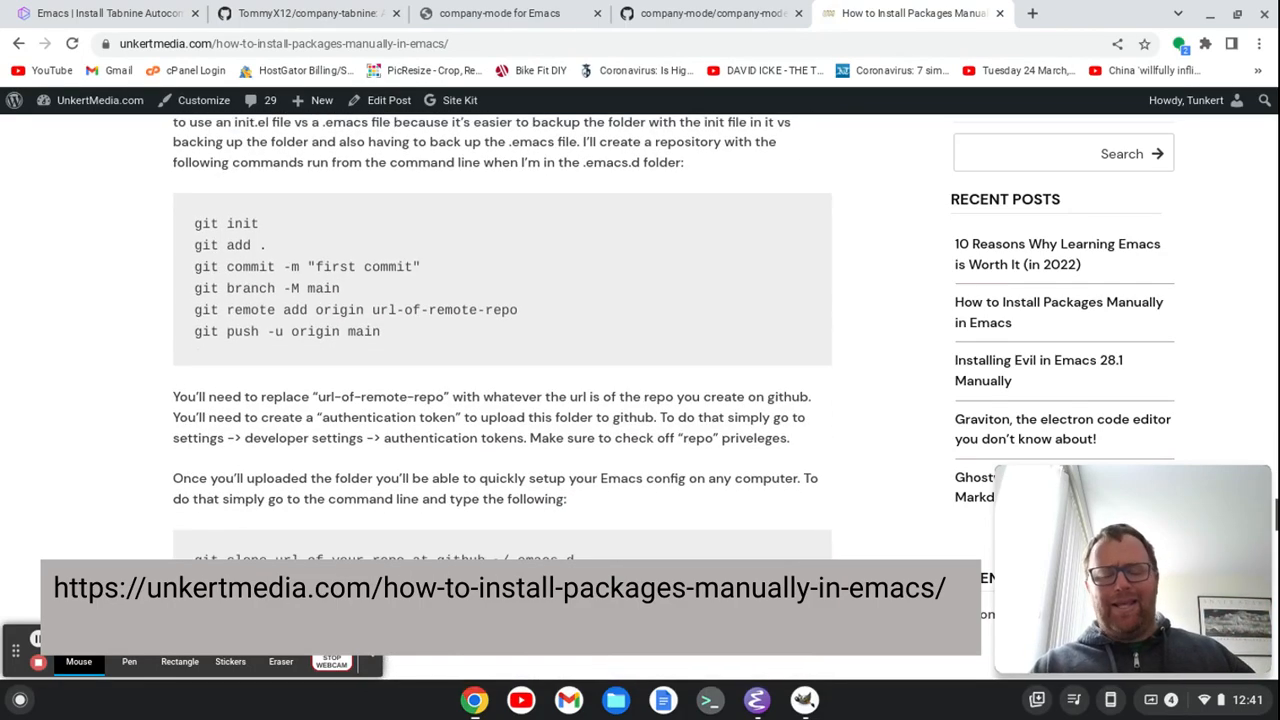
scroll(up, 3)
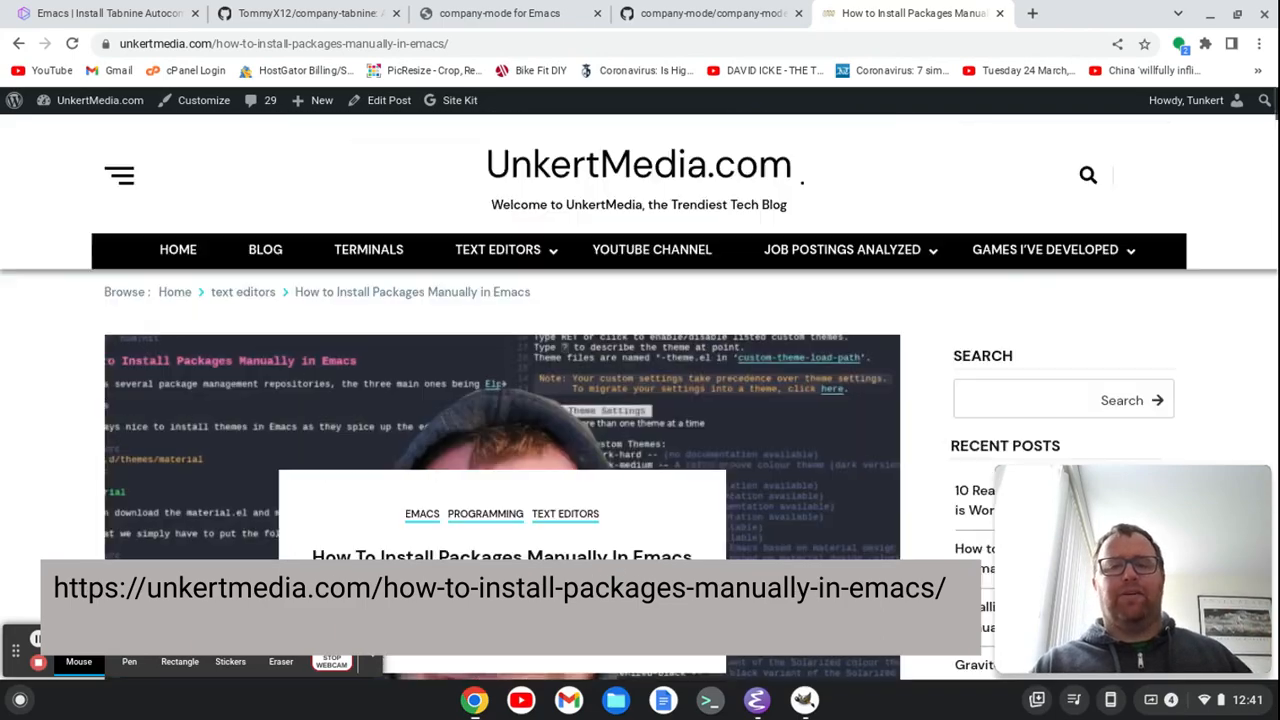
scroll(down, 3)
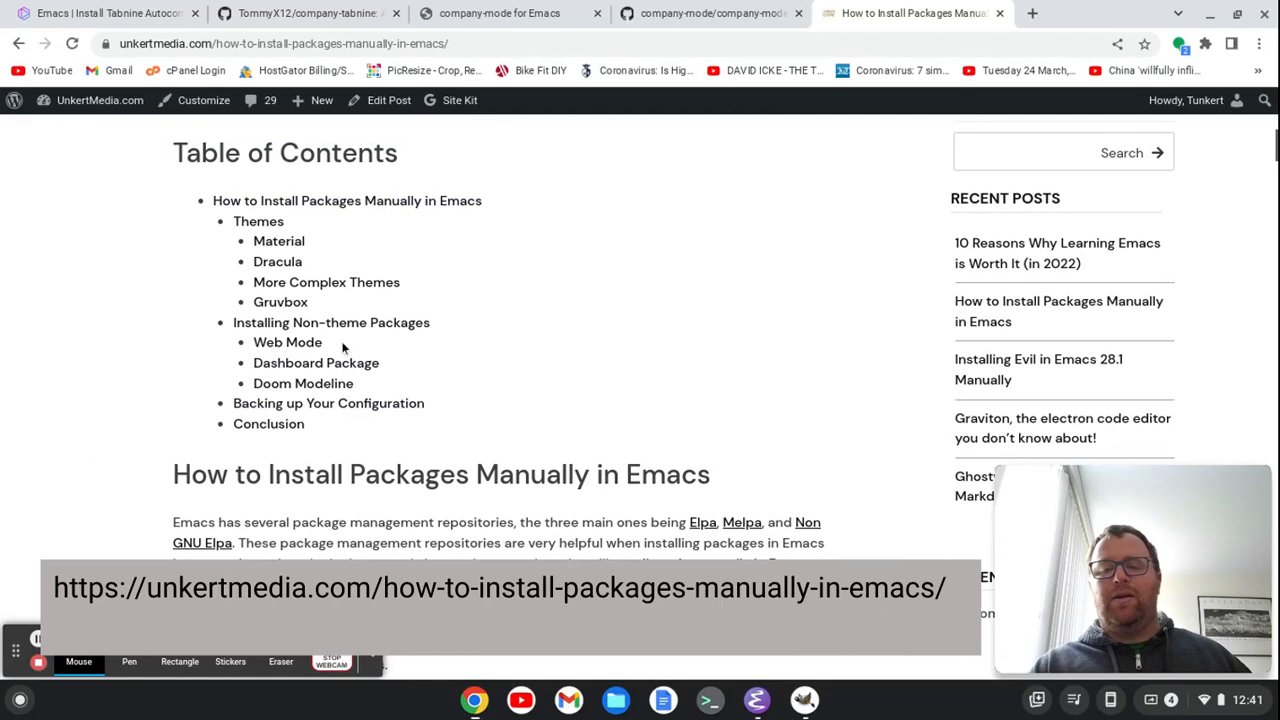
mouse_move(324, 364)
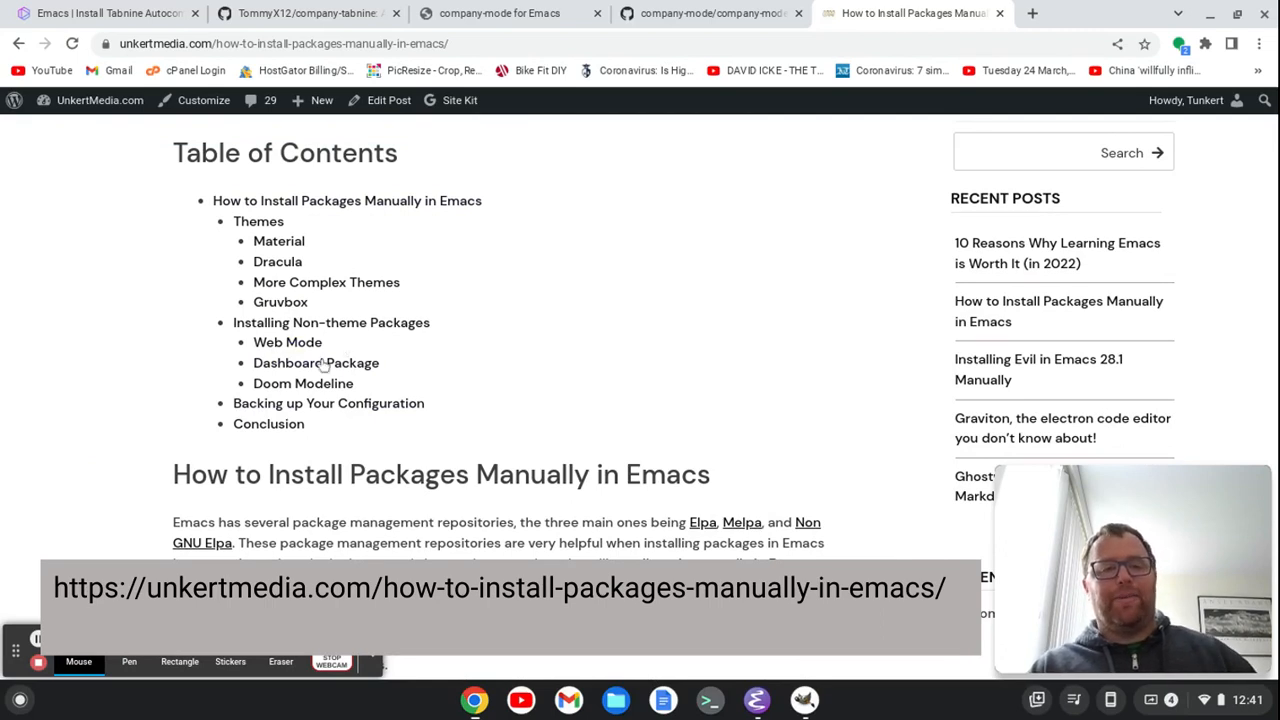
mouse_move(280, 240)
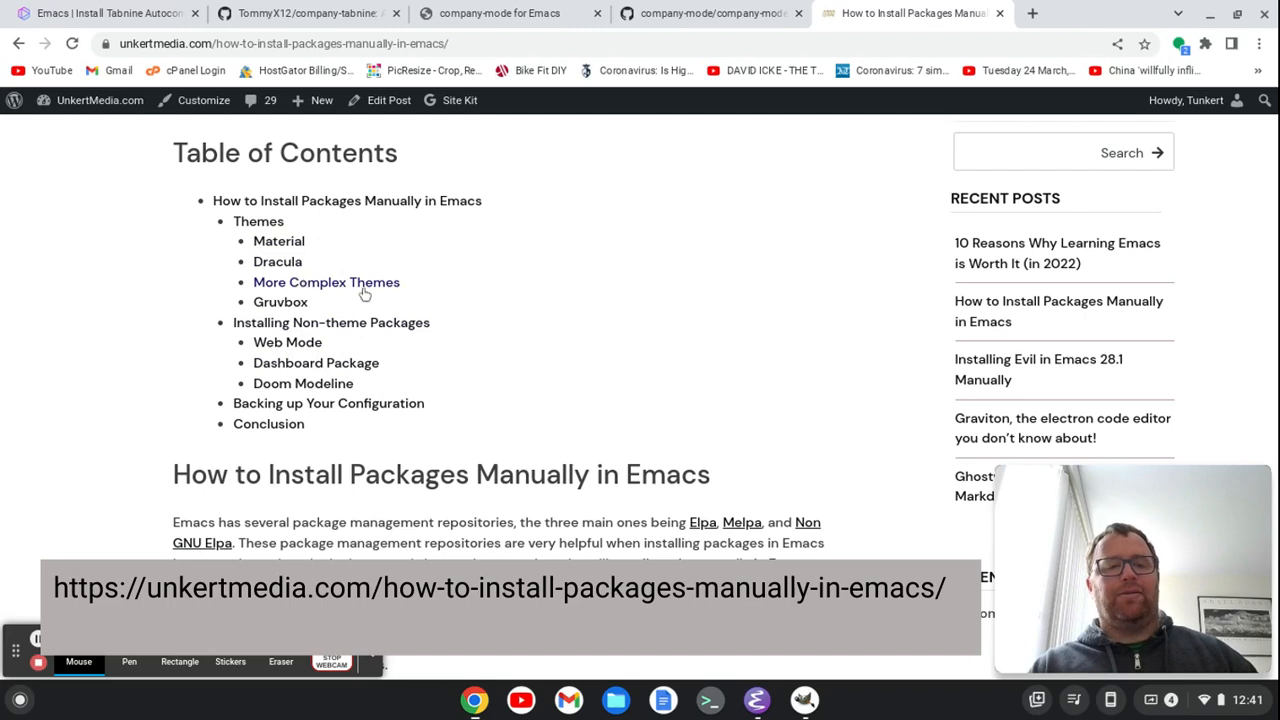
mouse_move(280, 302)
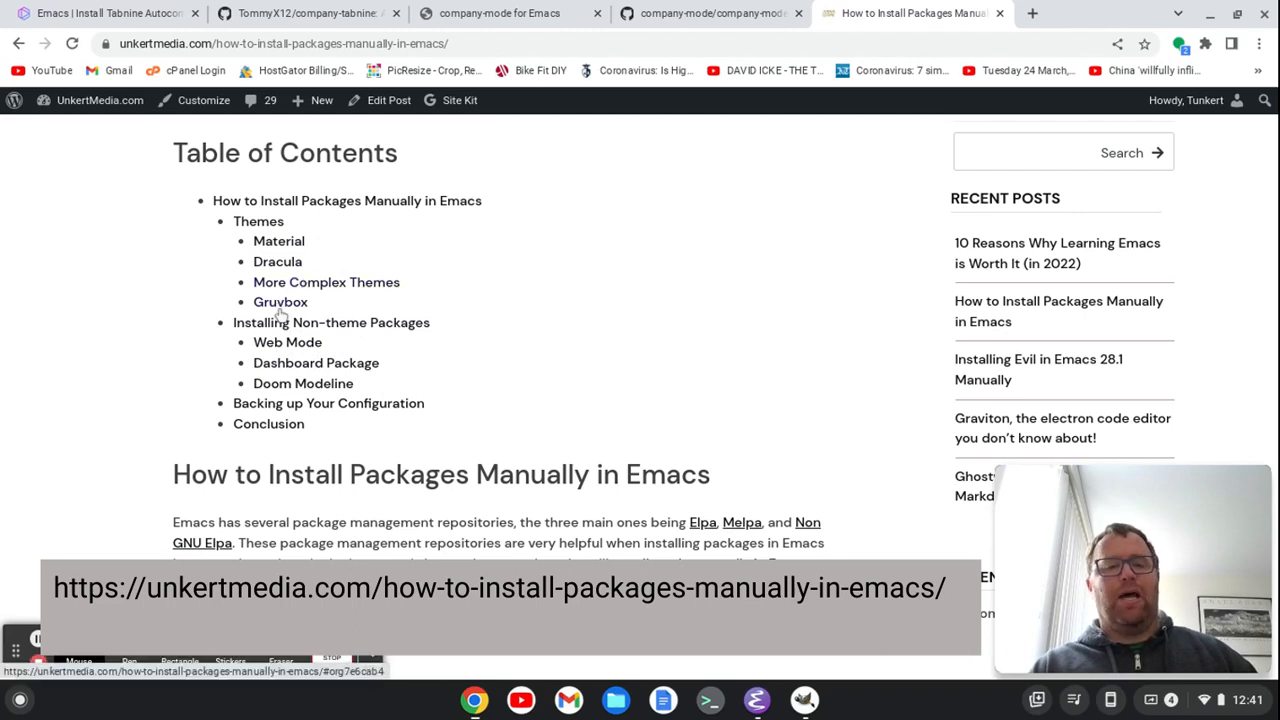
mouse_move(288, 342)
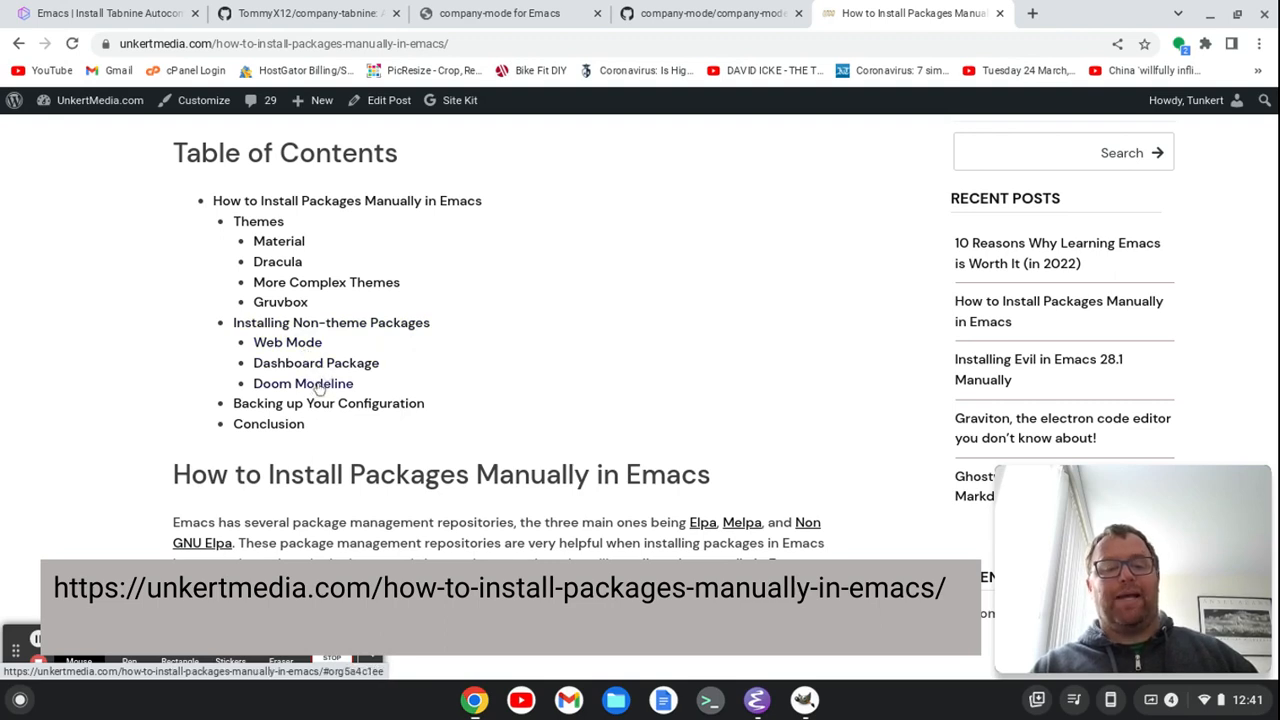
mouse_move(612, 378)
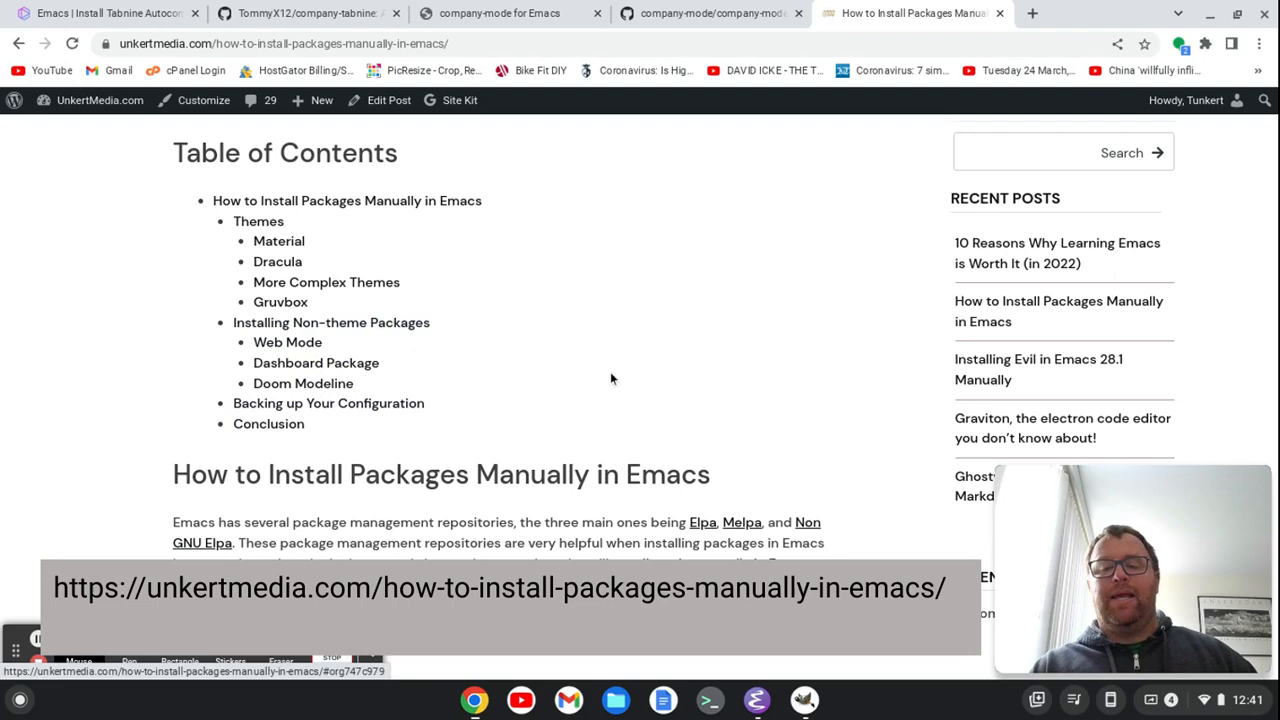